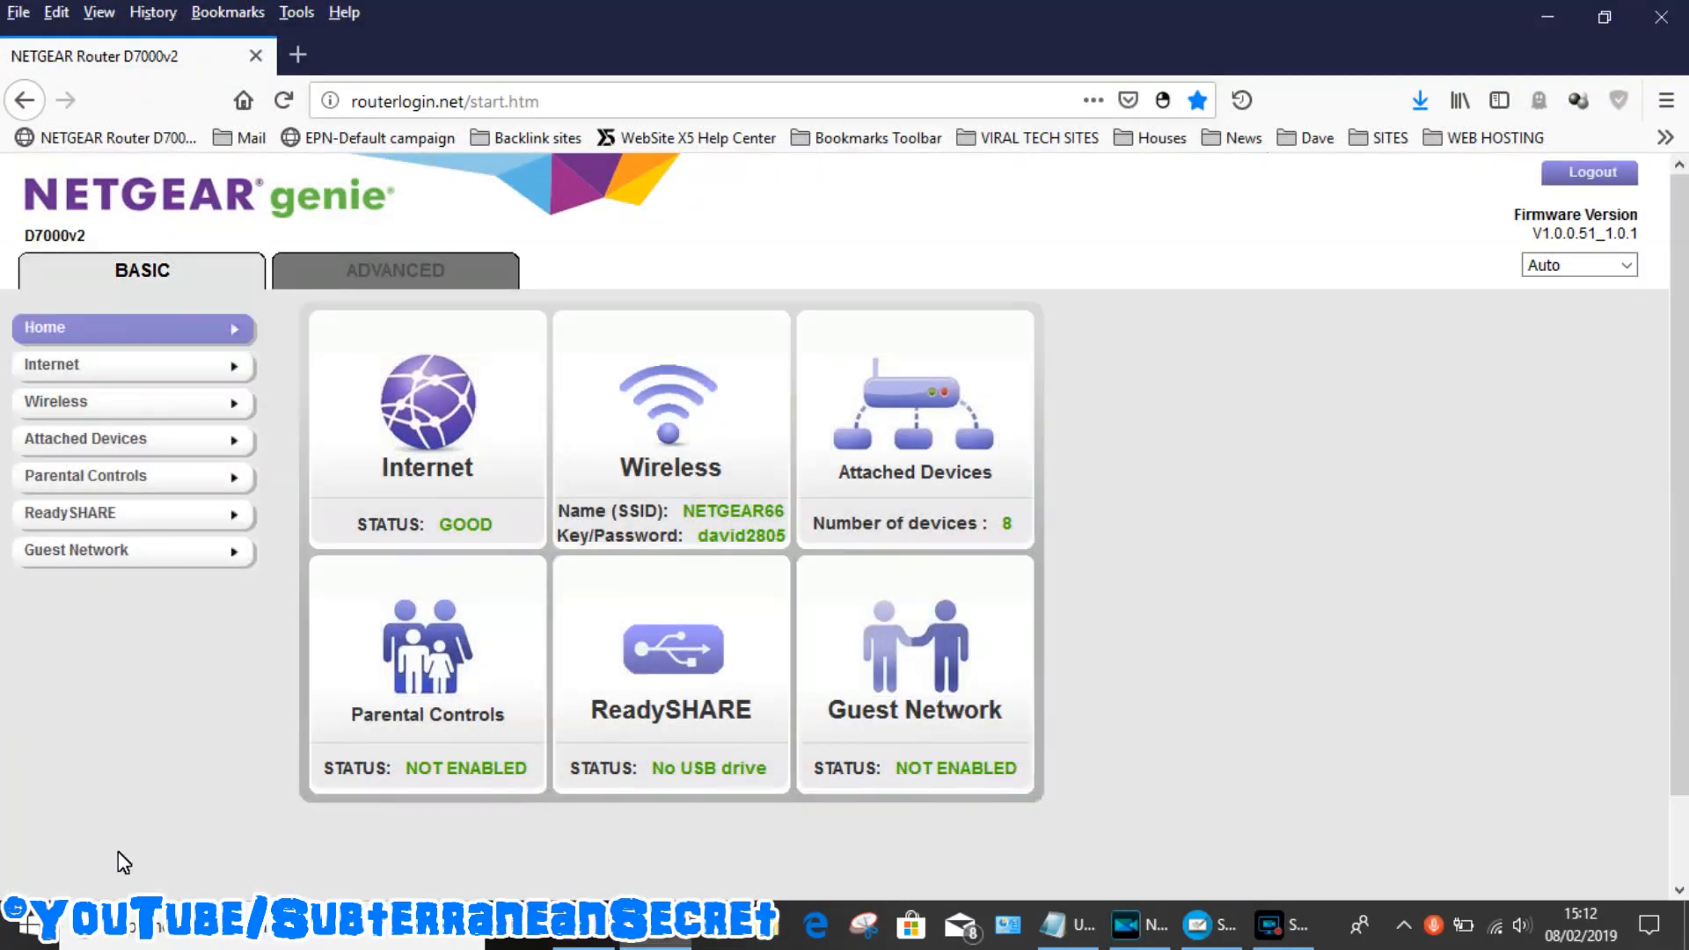
mouse_move(381, 180)
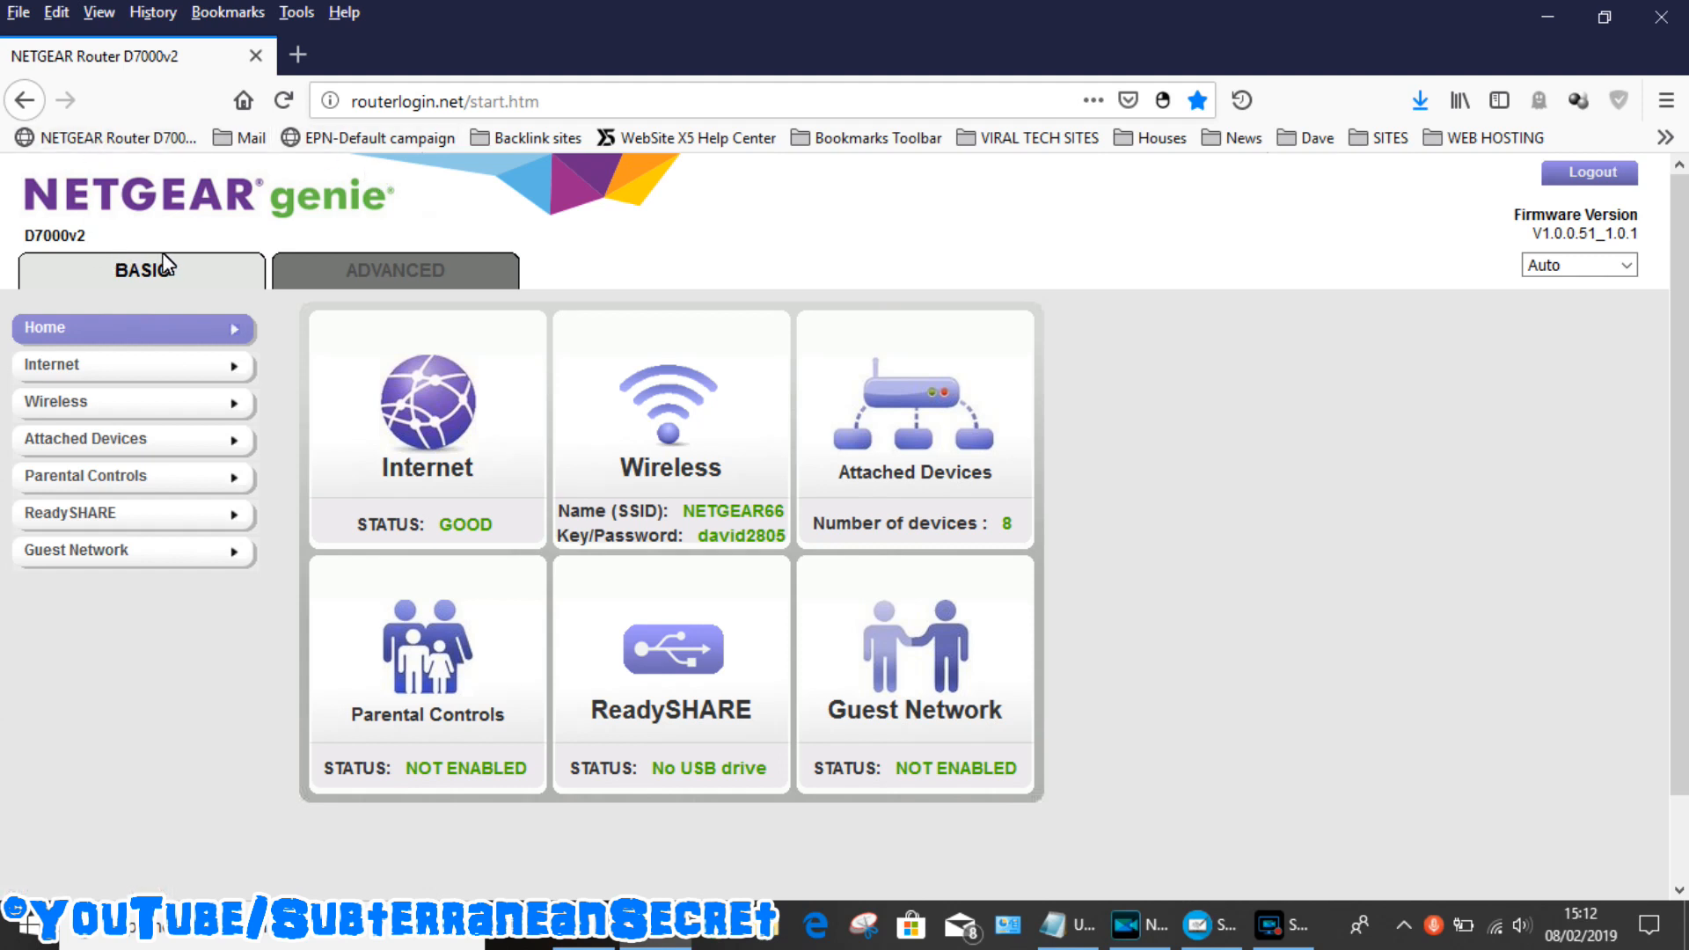
mouse_move(101, 278)
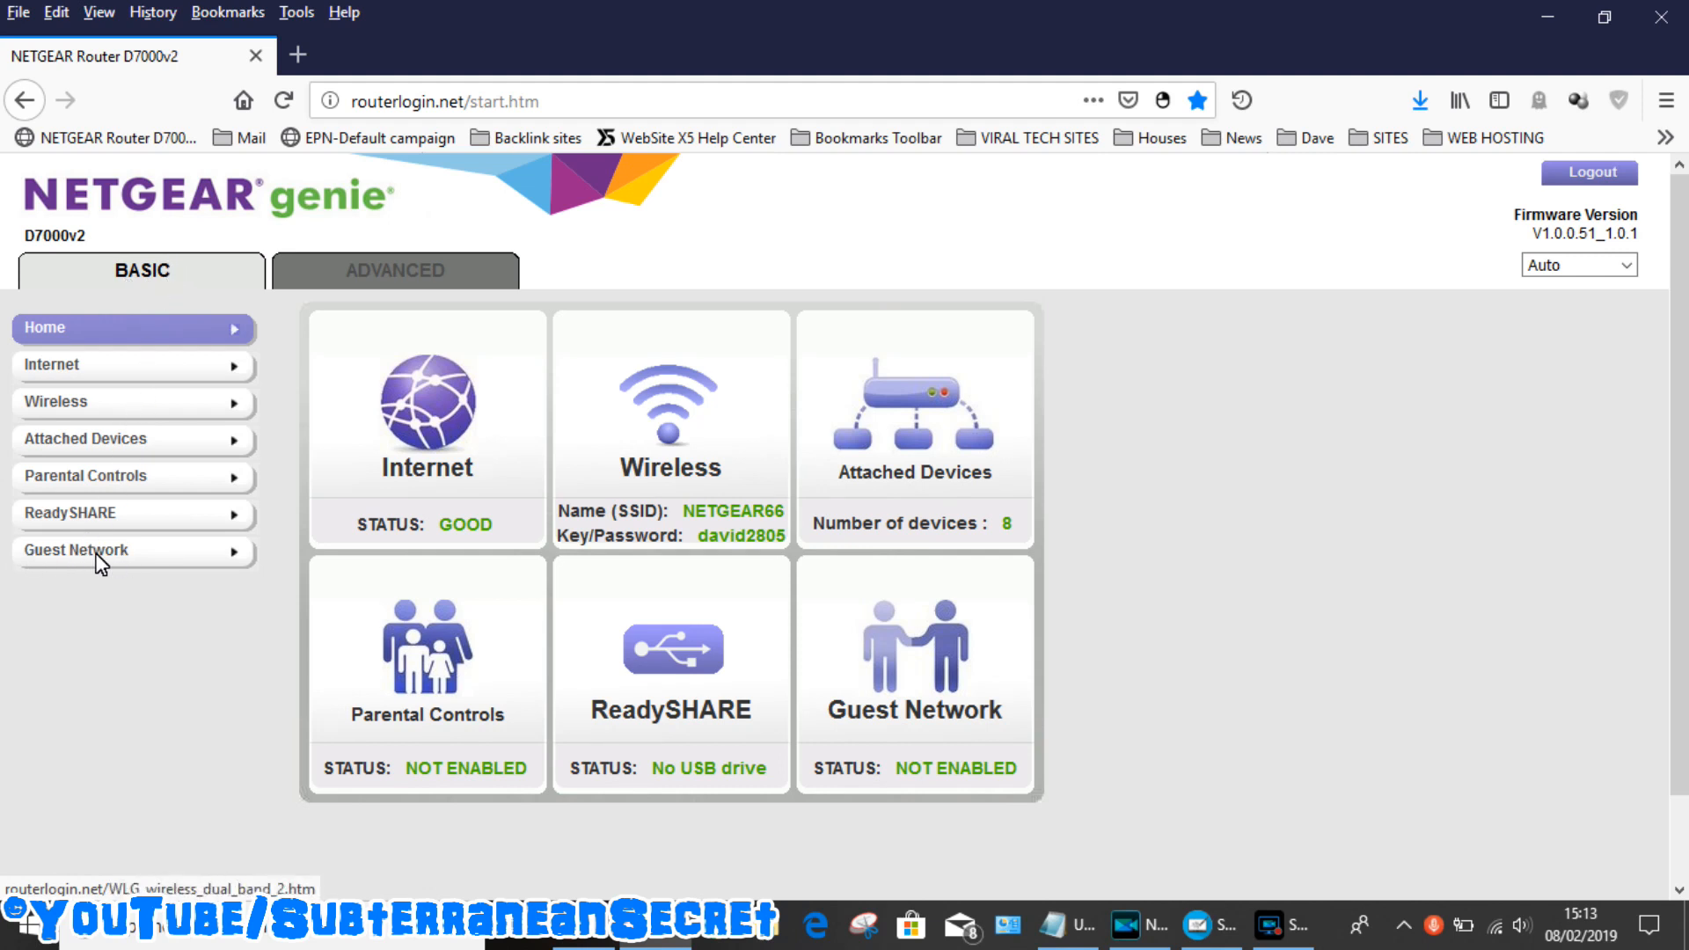
- Open the Guest Network Settings page from the BASIC menu
left_click(75, 551)
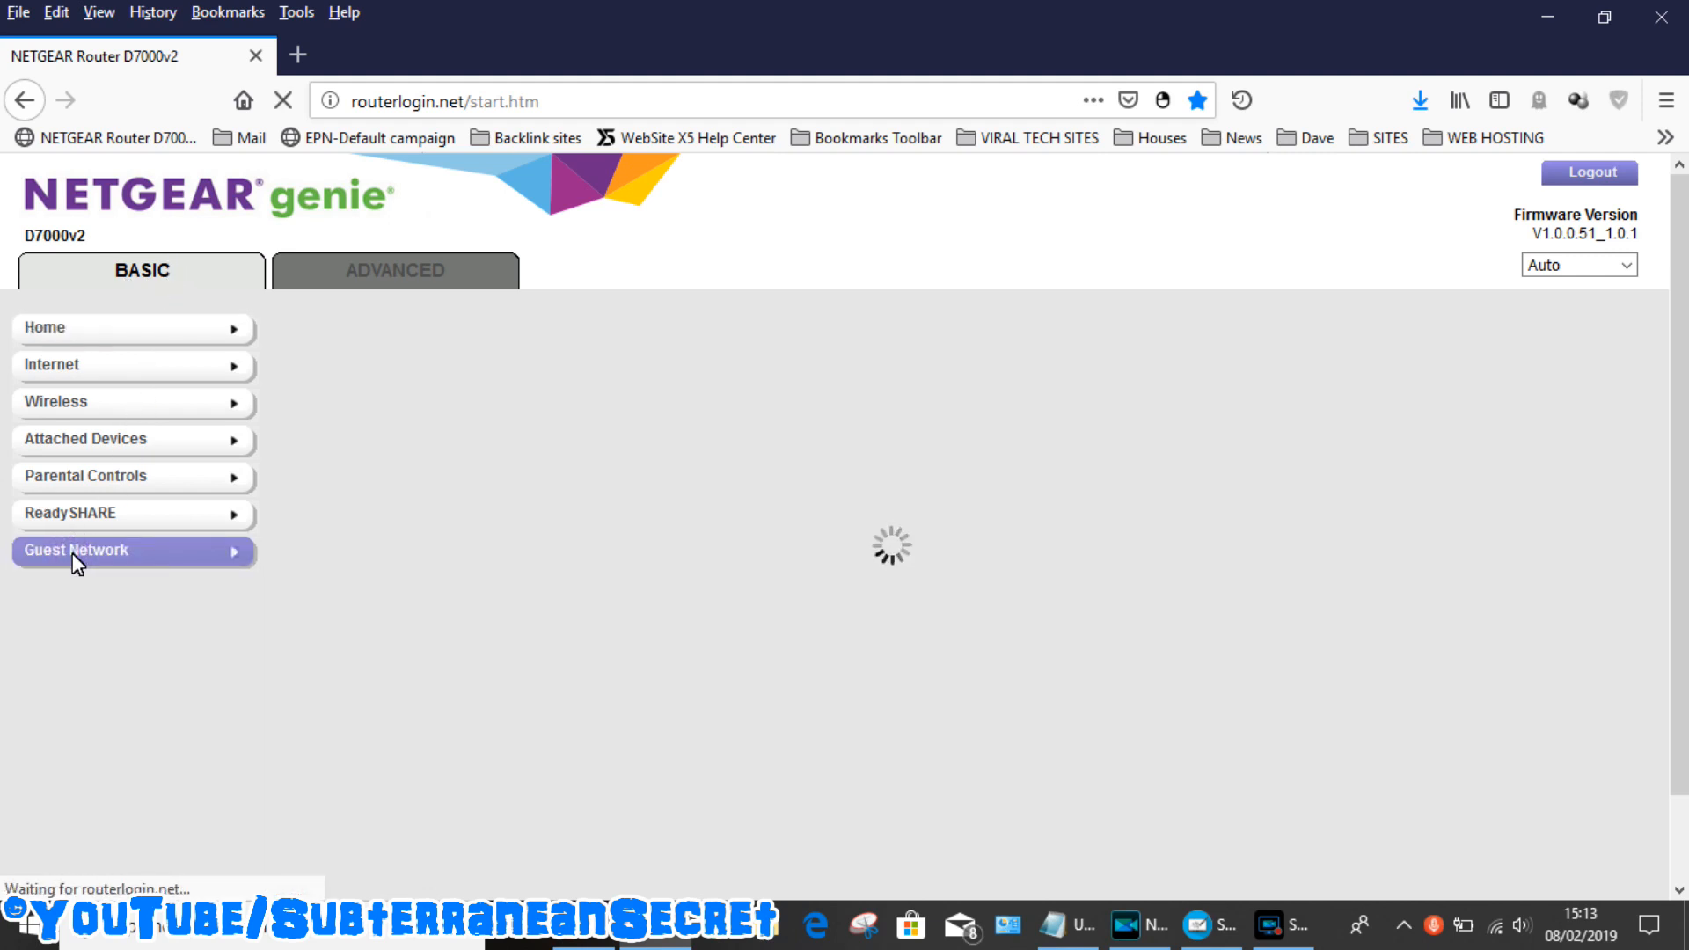
left_click(76, 551)
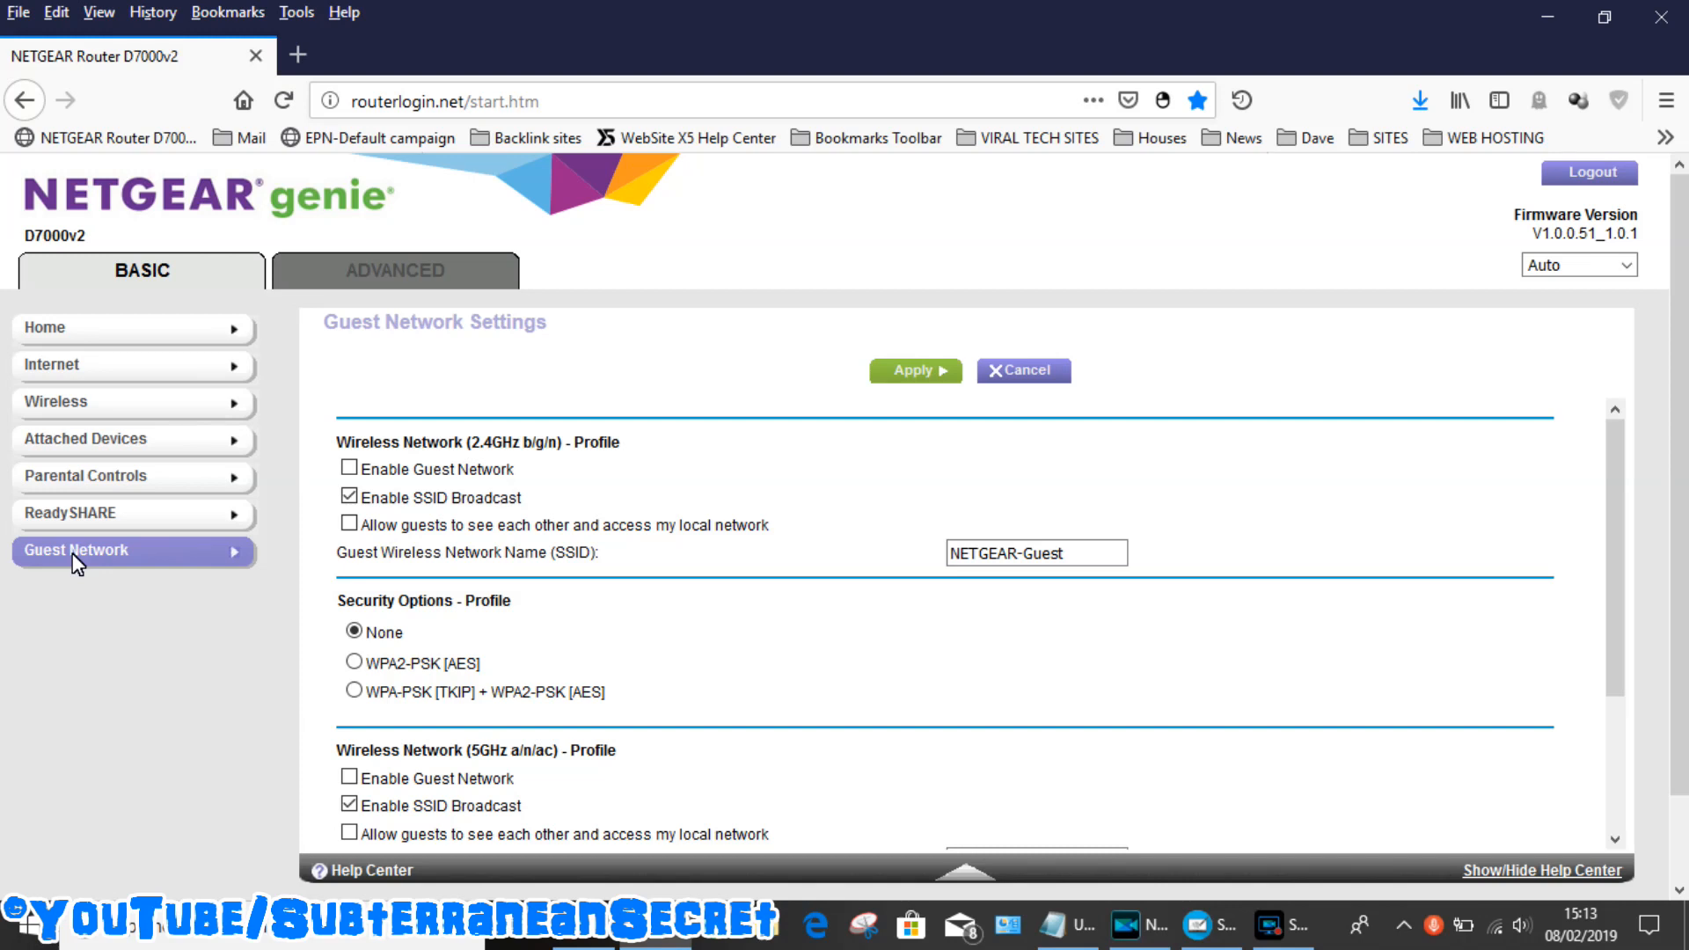
mouse_move(1658, 278)
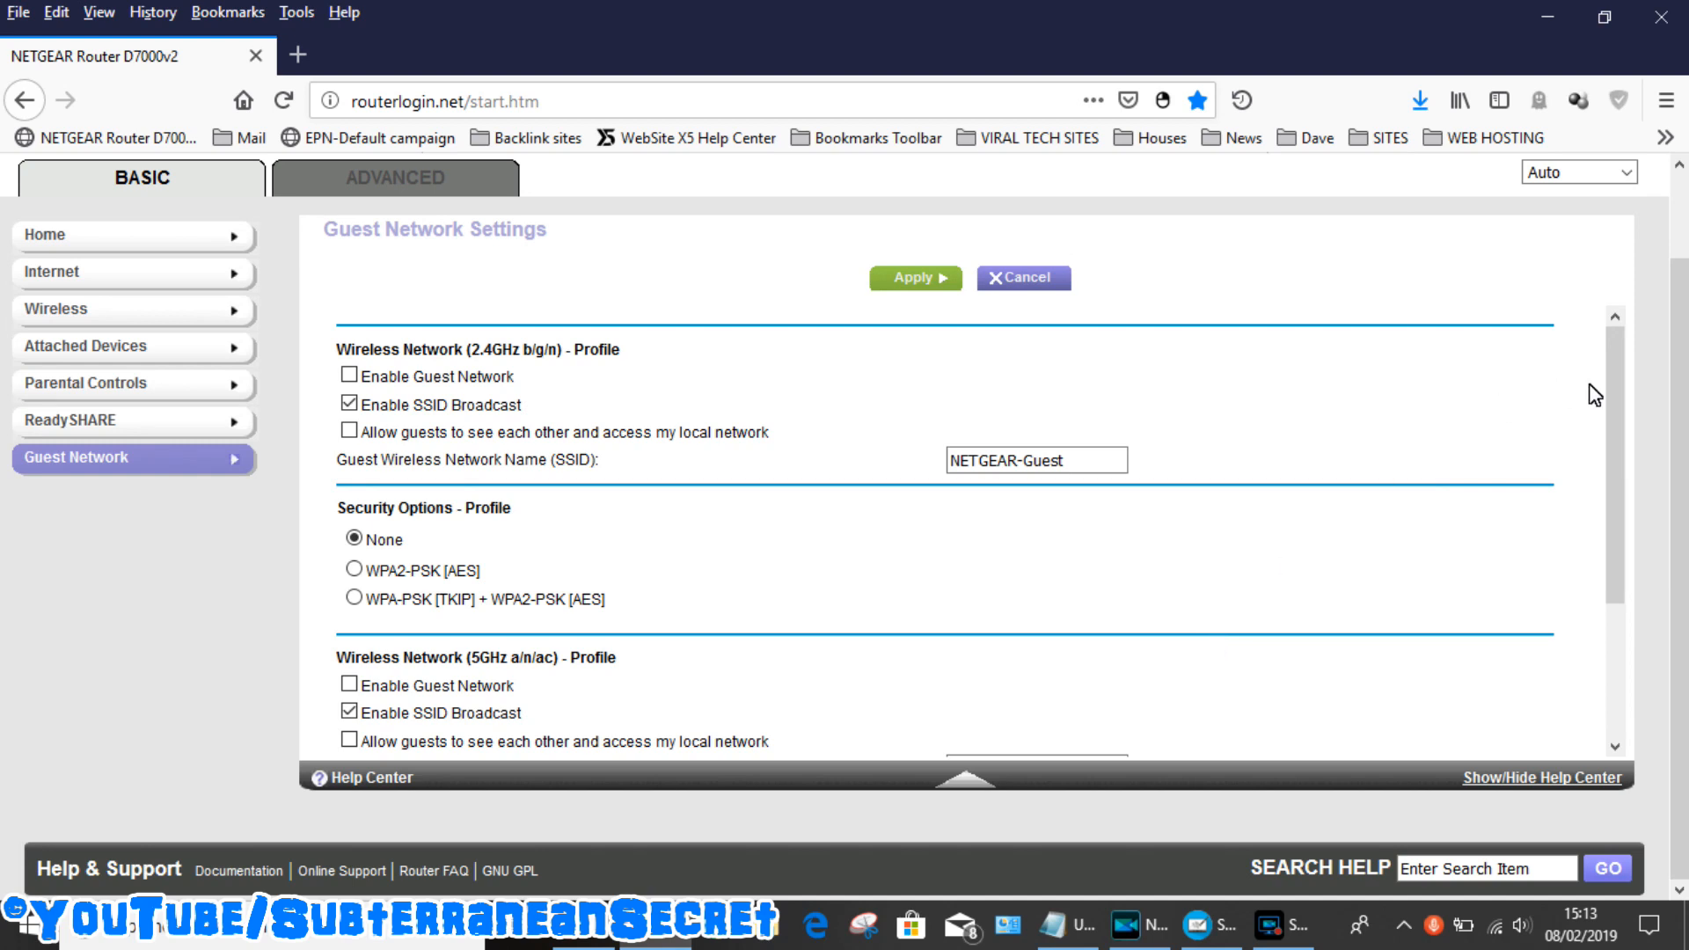
mouse_move(1613, 406)
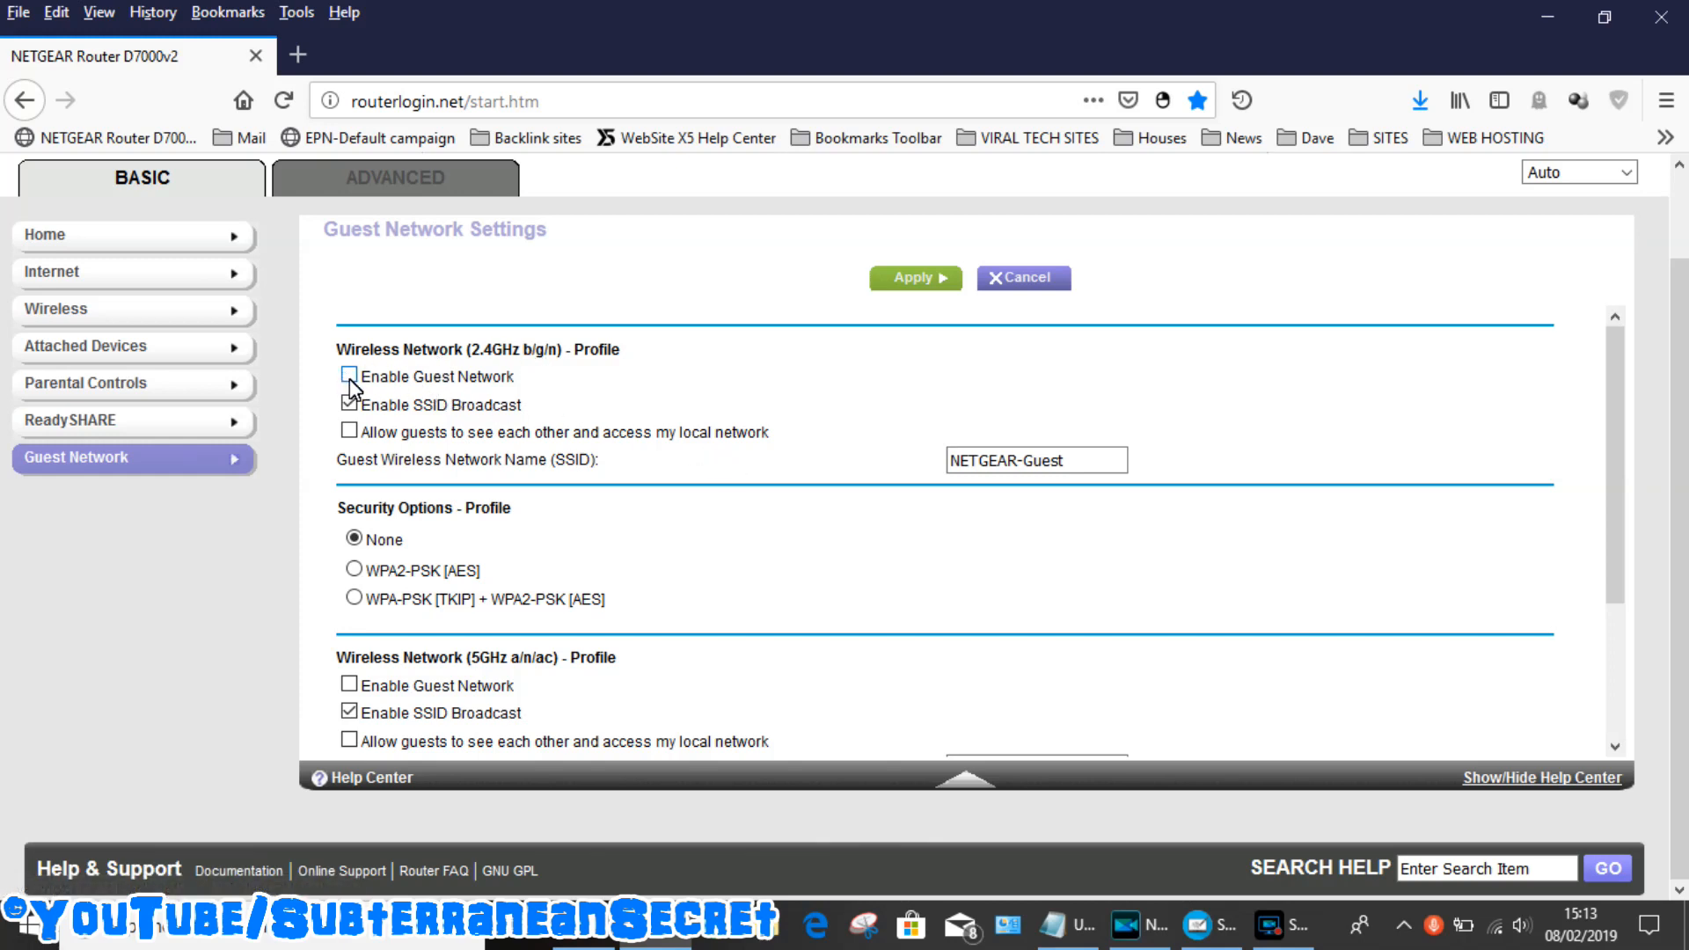
- Enable the 2.4GHz guest network and change its SSID to 'My Home'
left_click(349, 376)
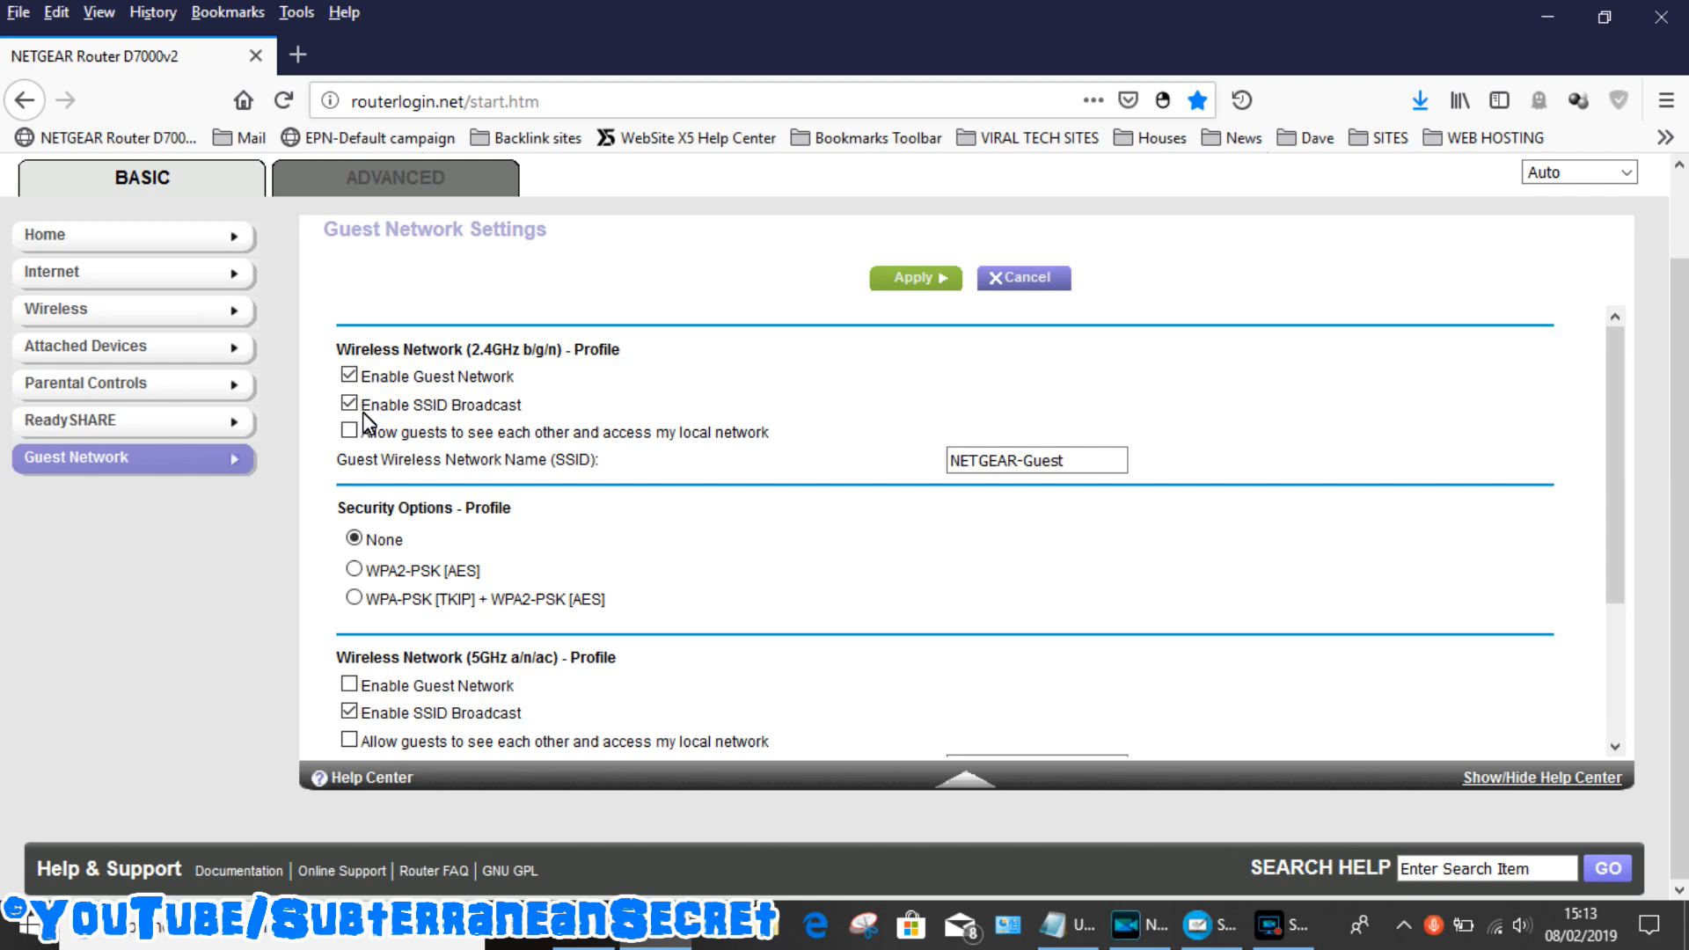
mouse_move(516, 422)
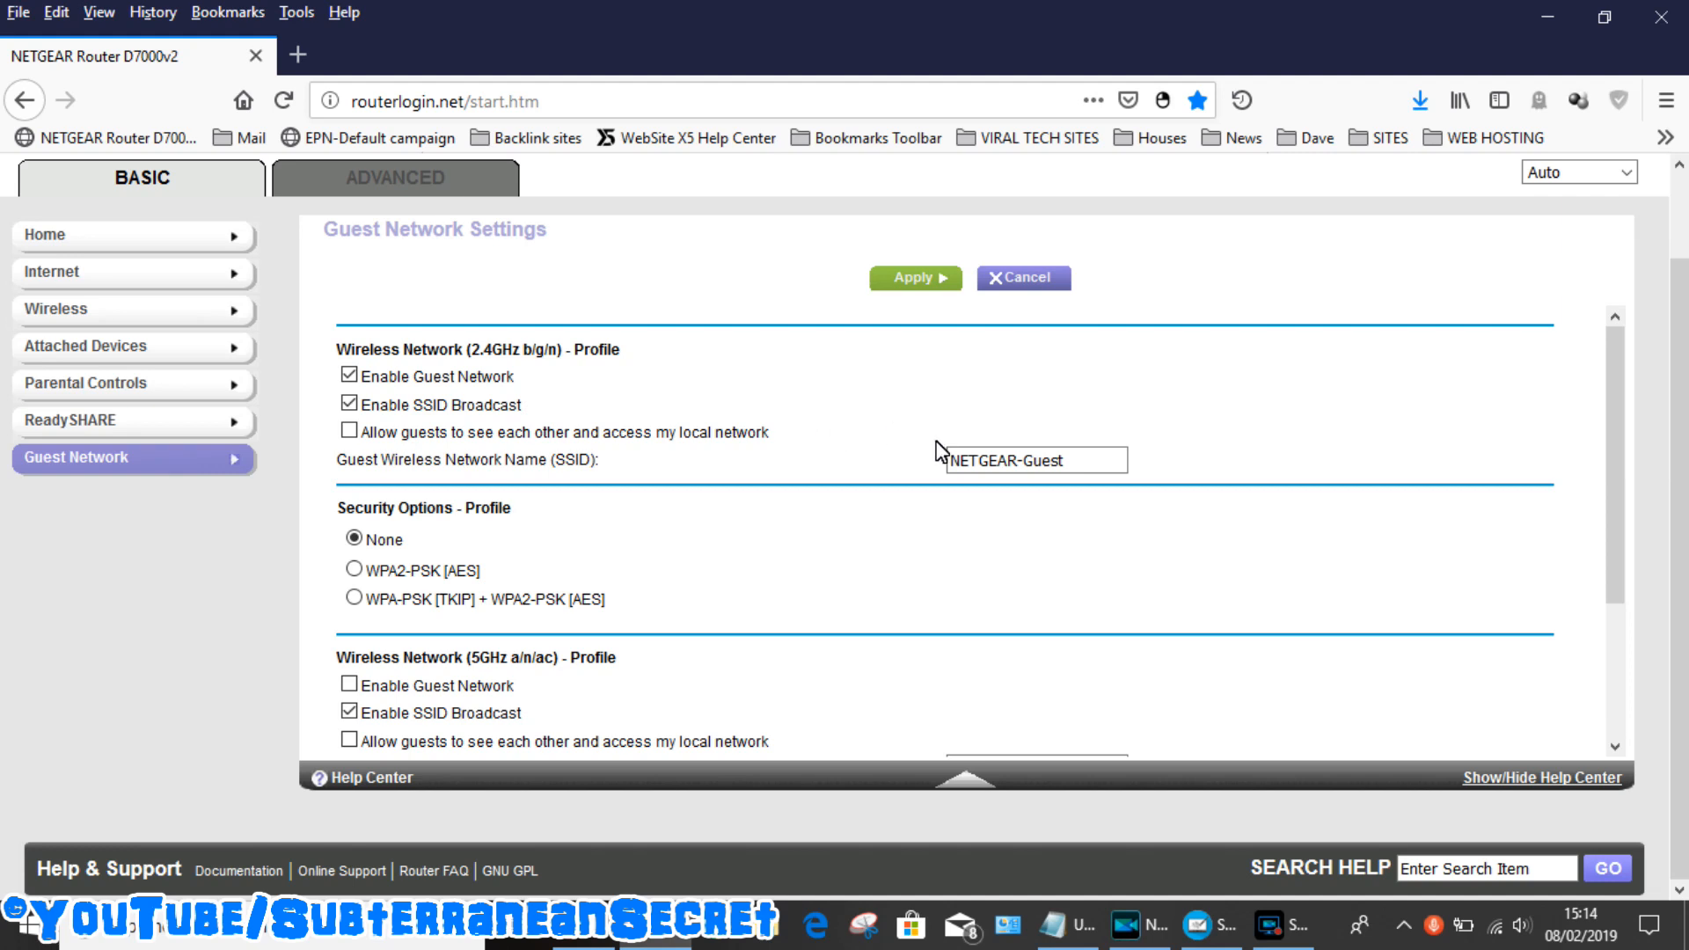
left_click(1051, 461)
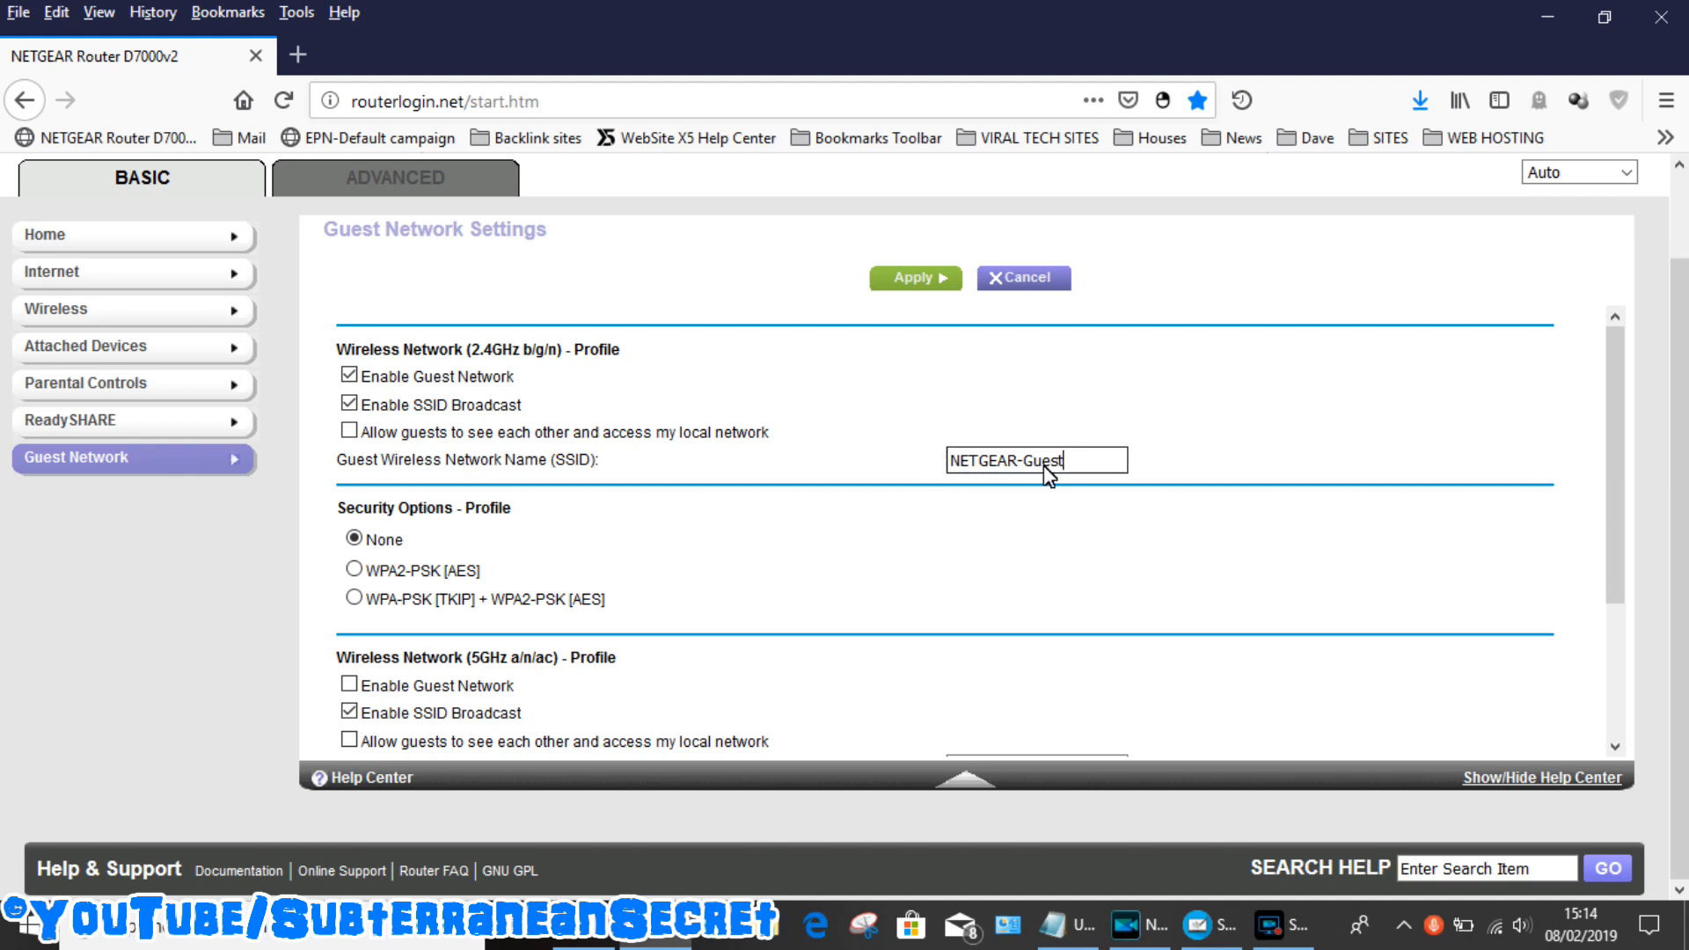
key("Backspace")
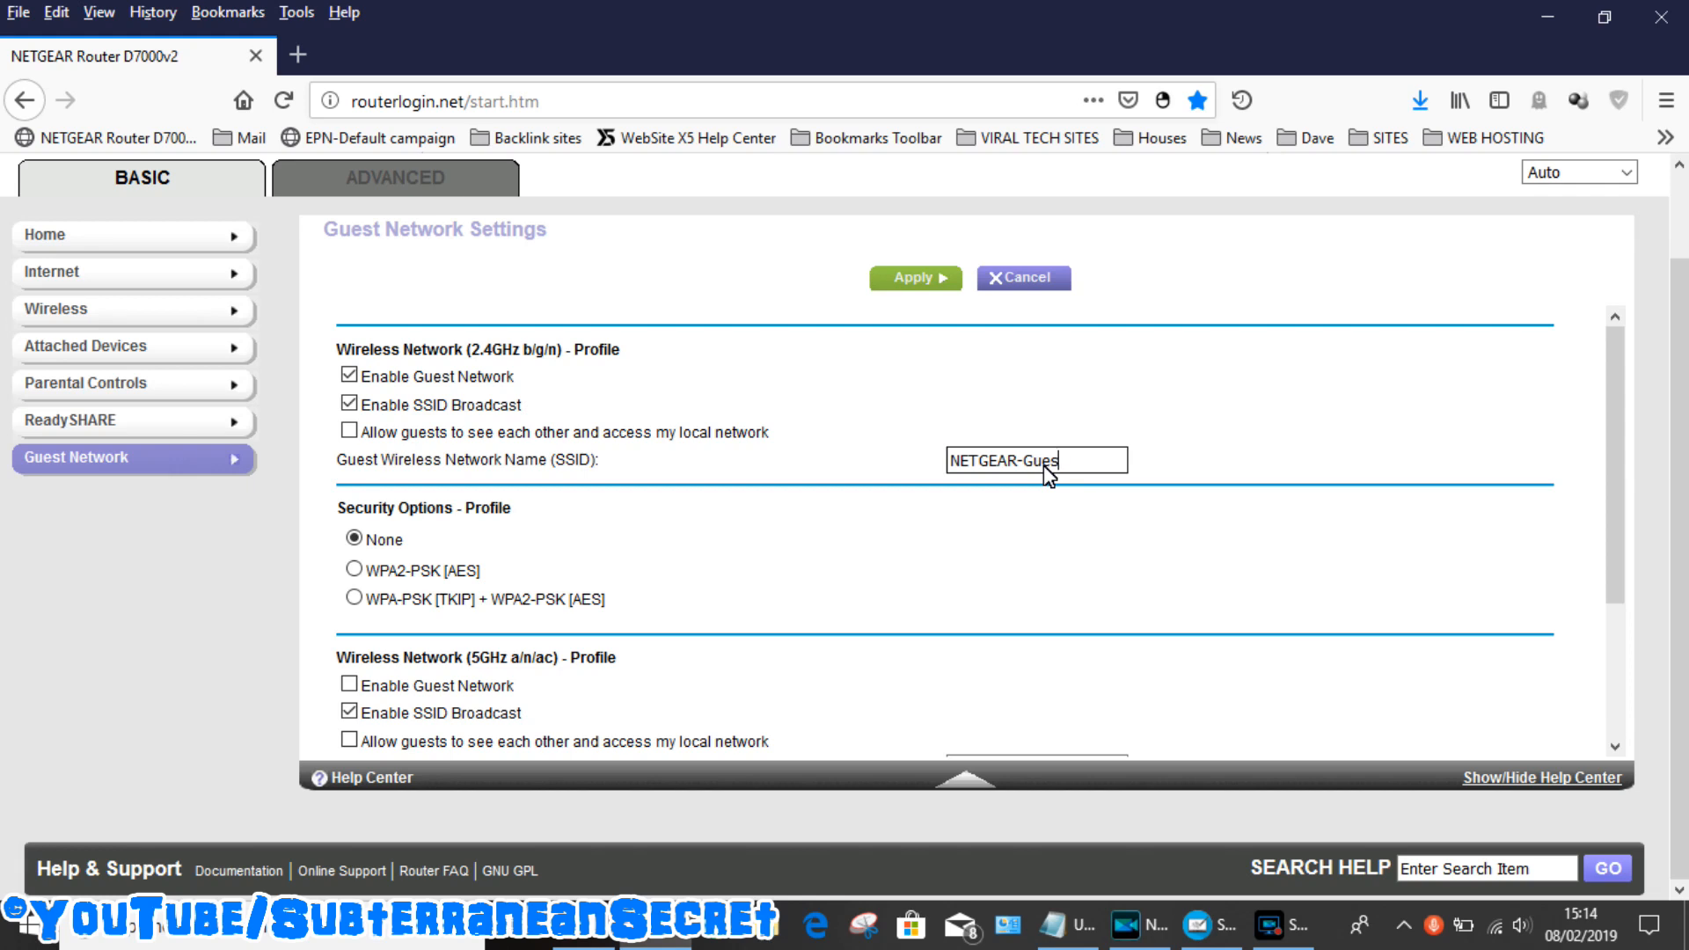
type("My")
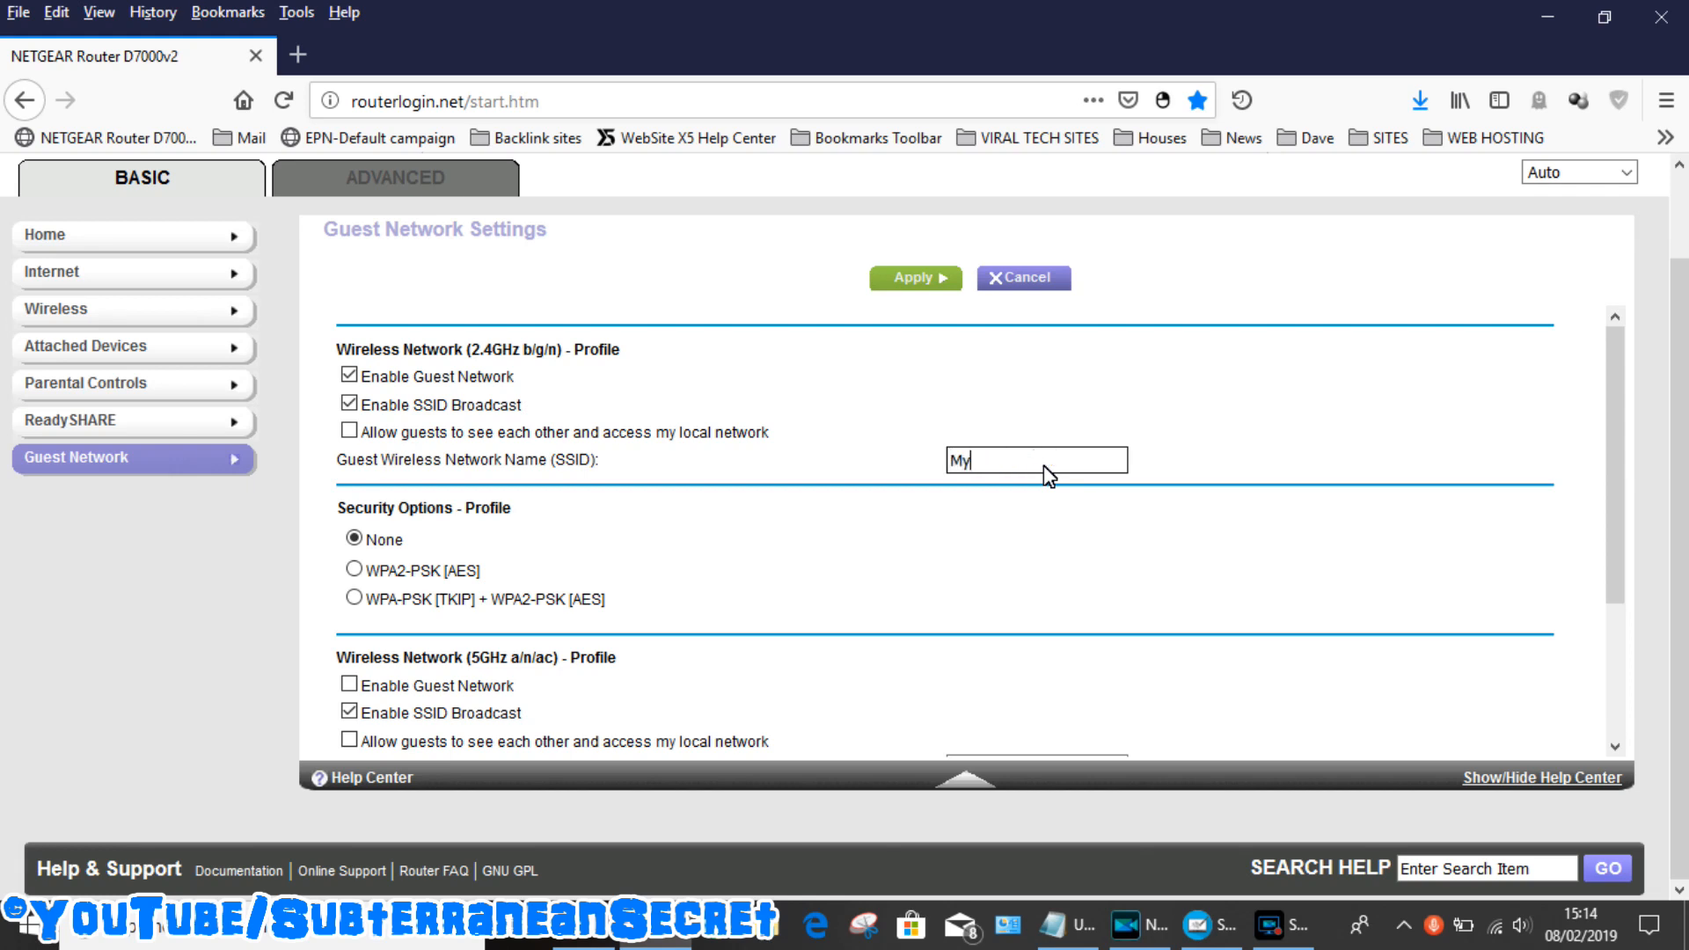
type("Home")
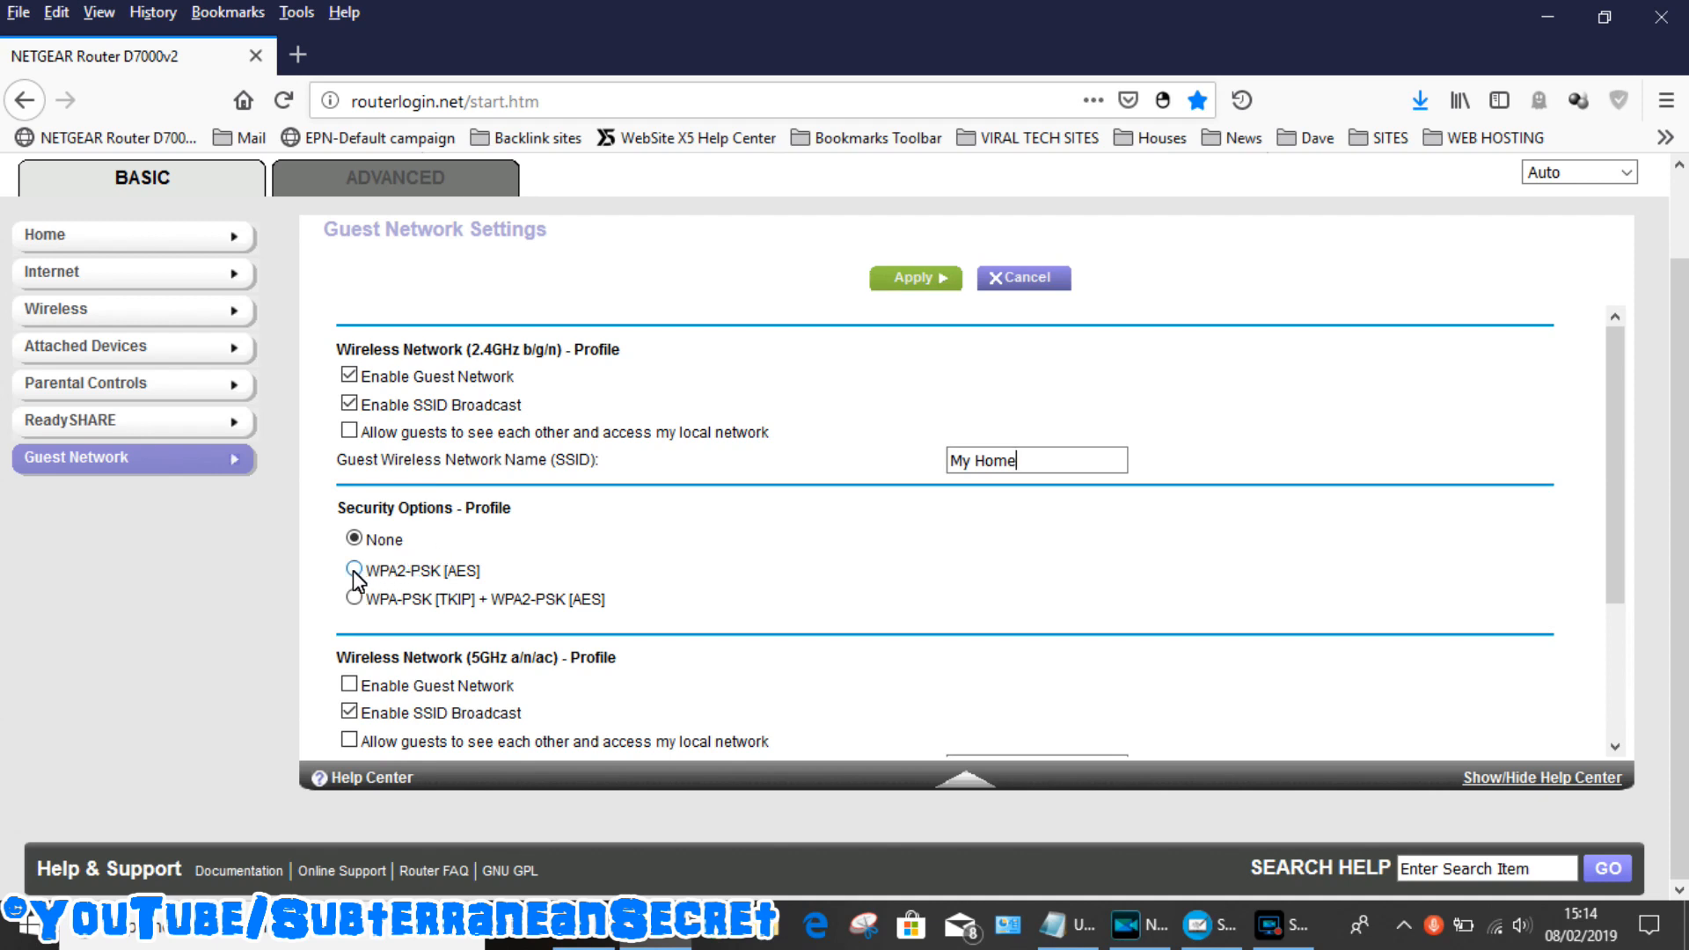
left_click(349, 571)
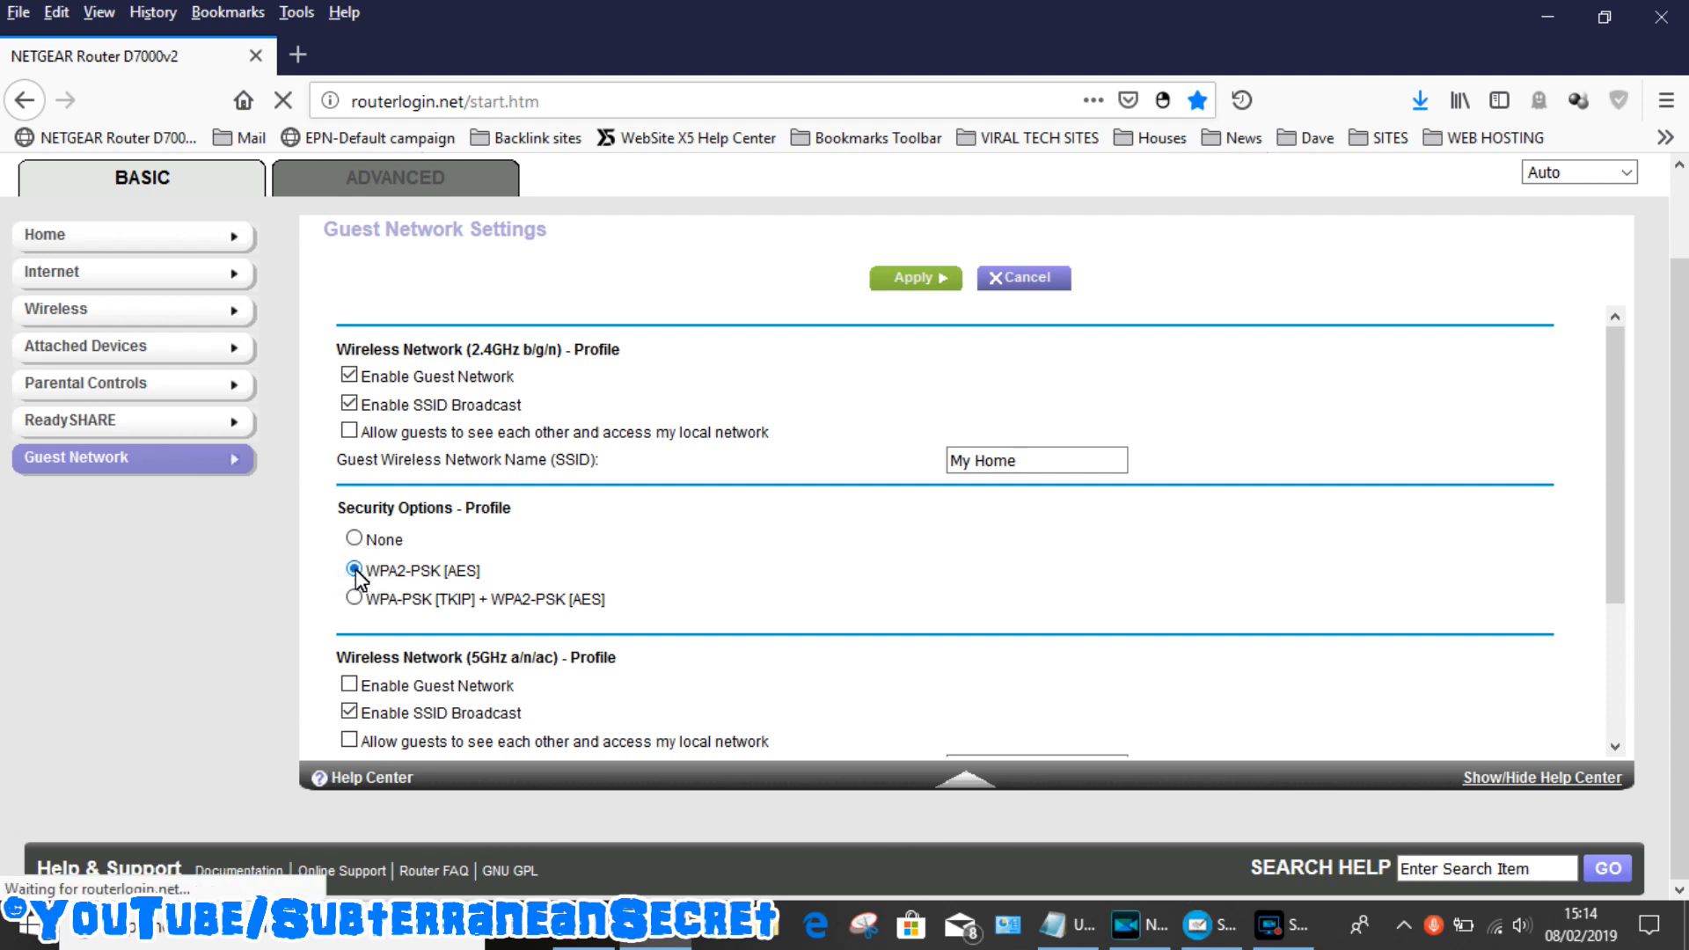
left_click(349, 570)
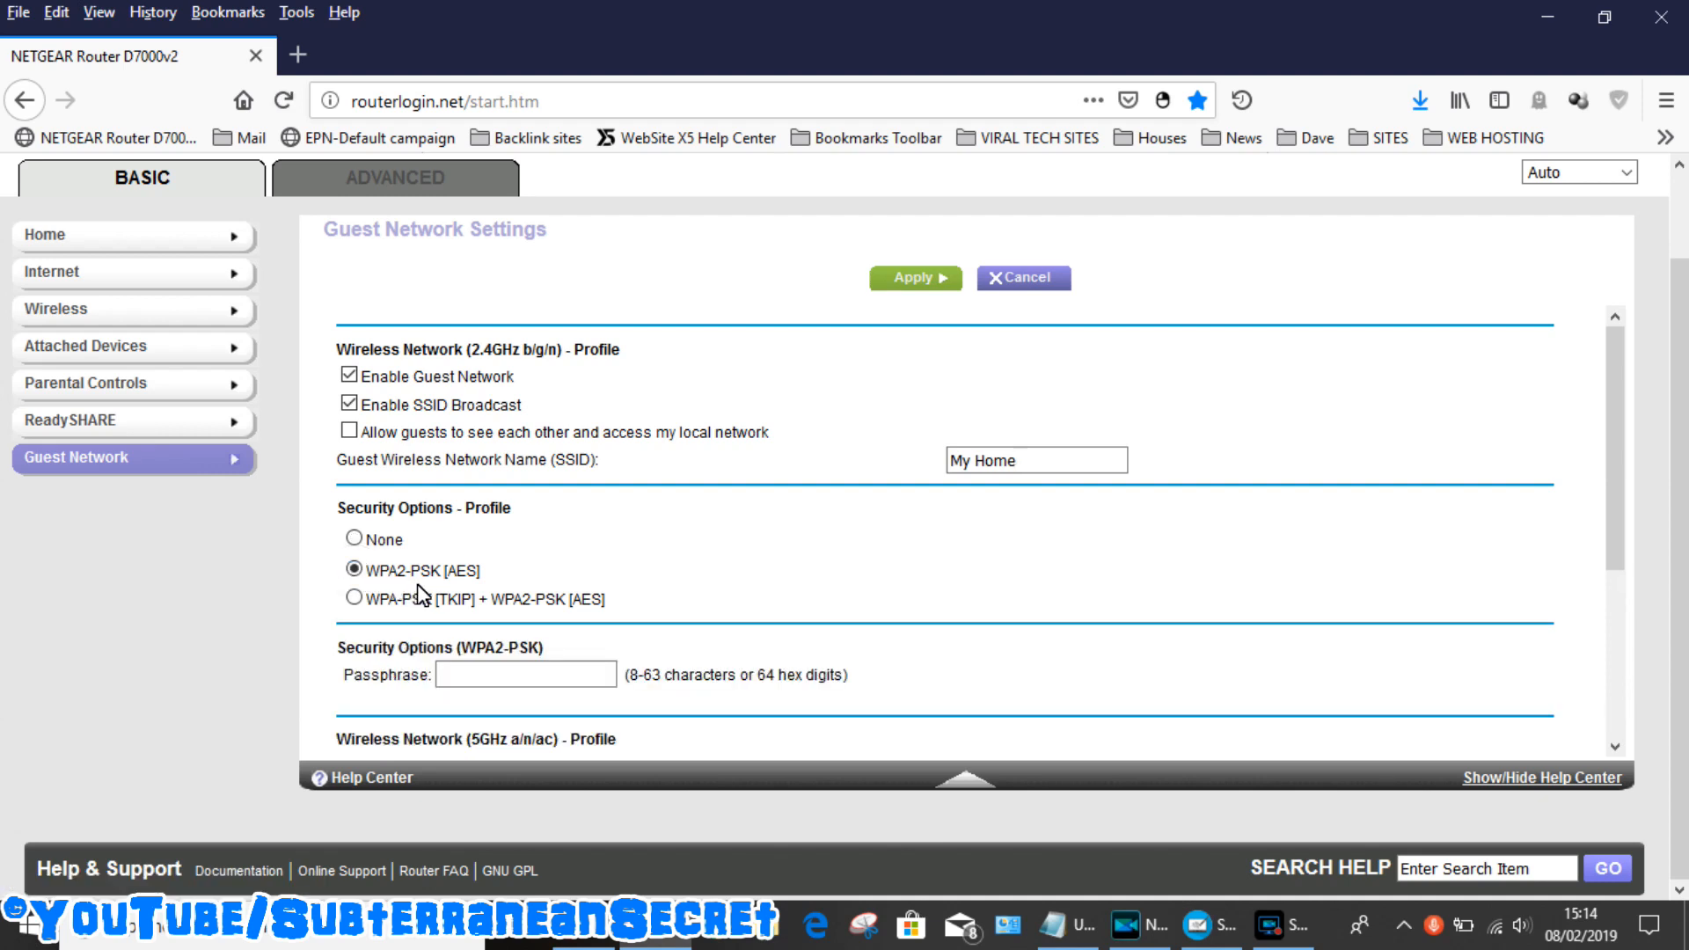
mouse_move(1683, 525)
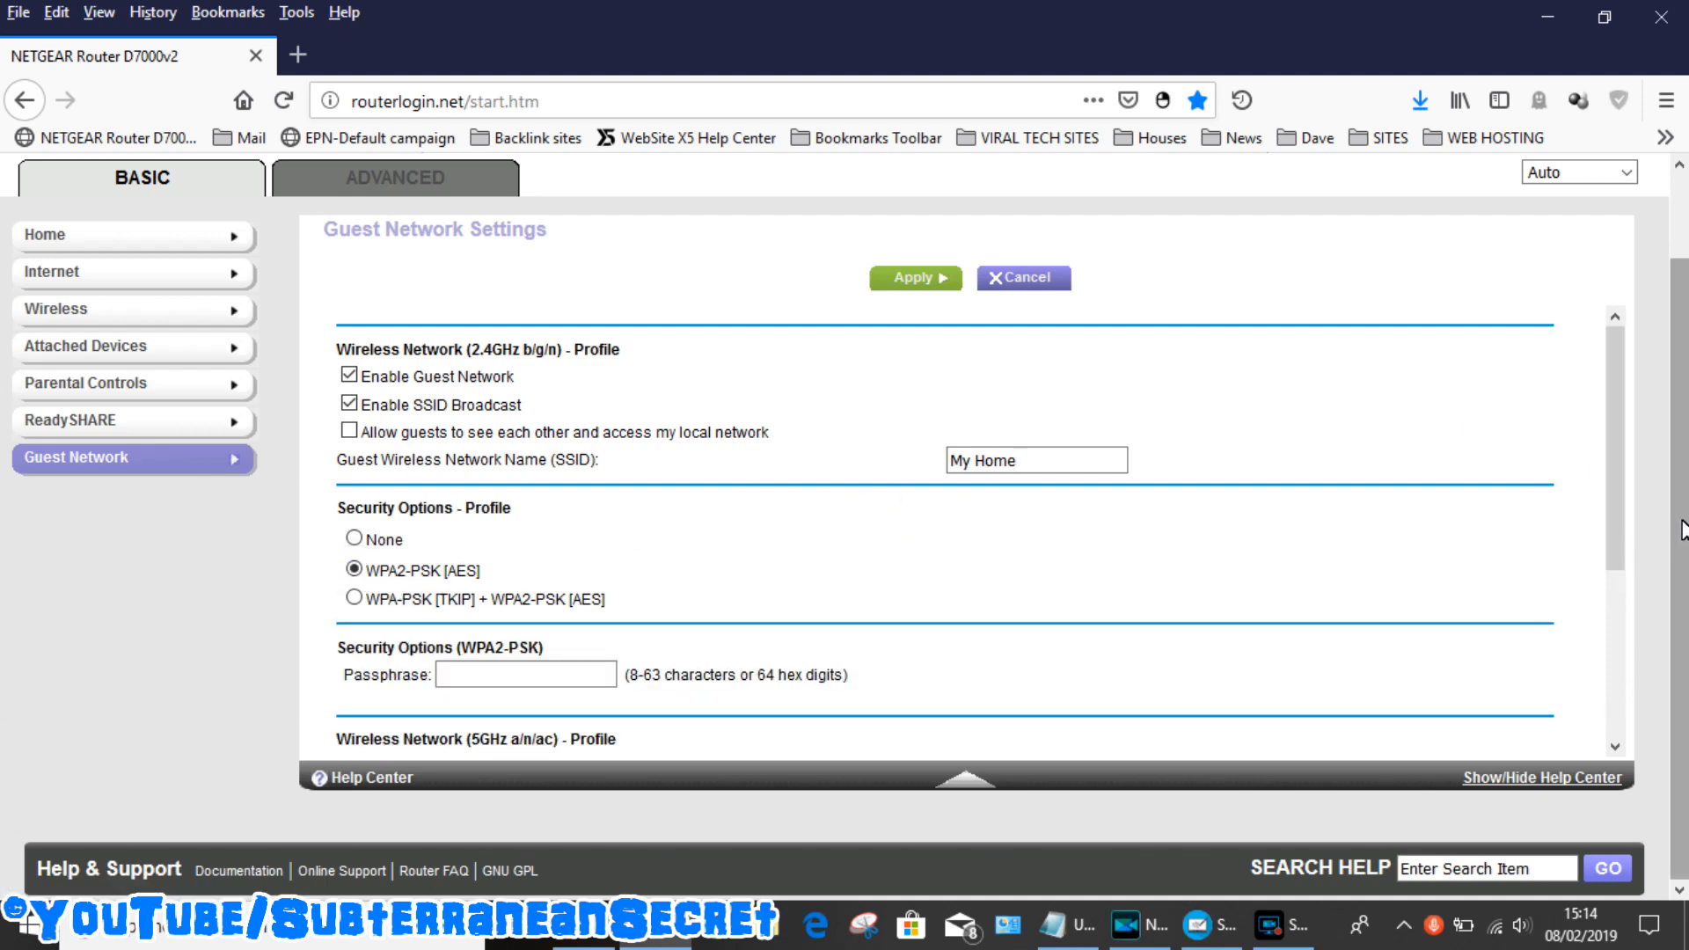
scroll("down", 3)
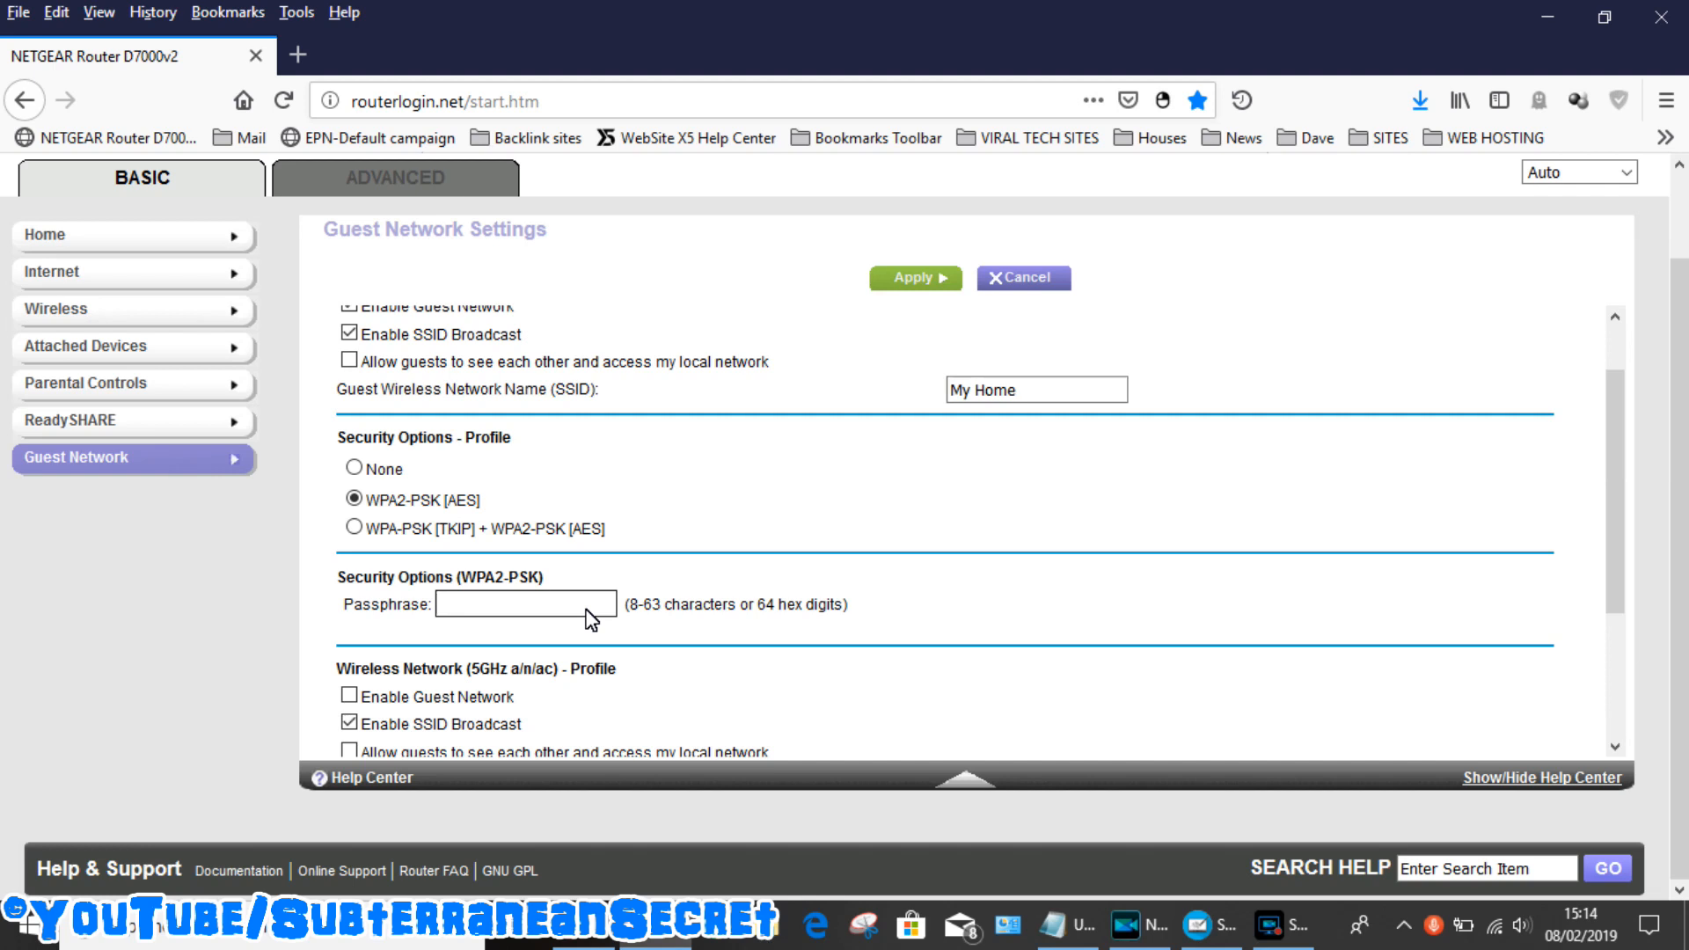
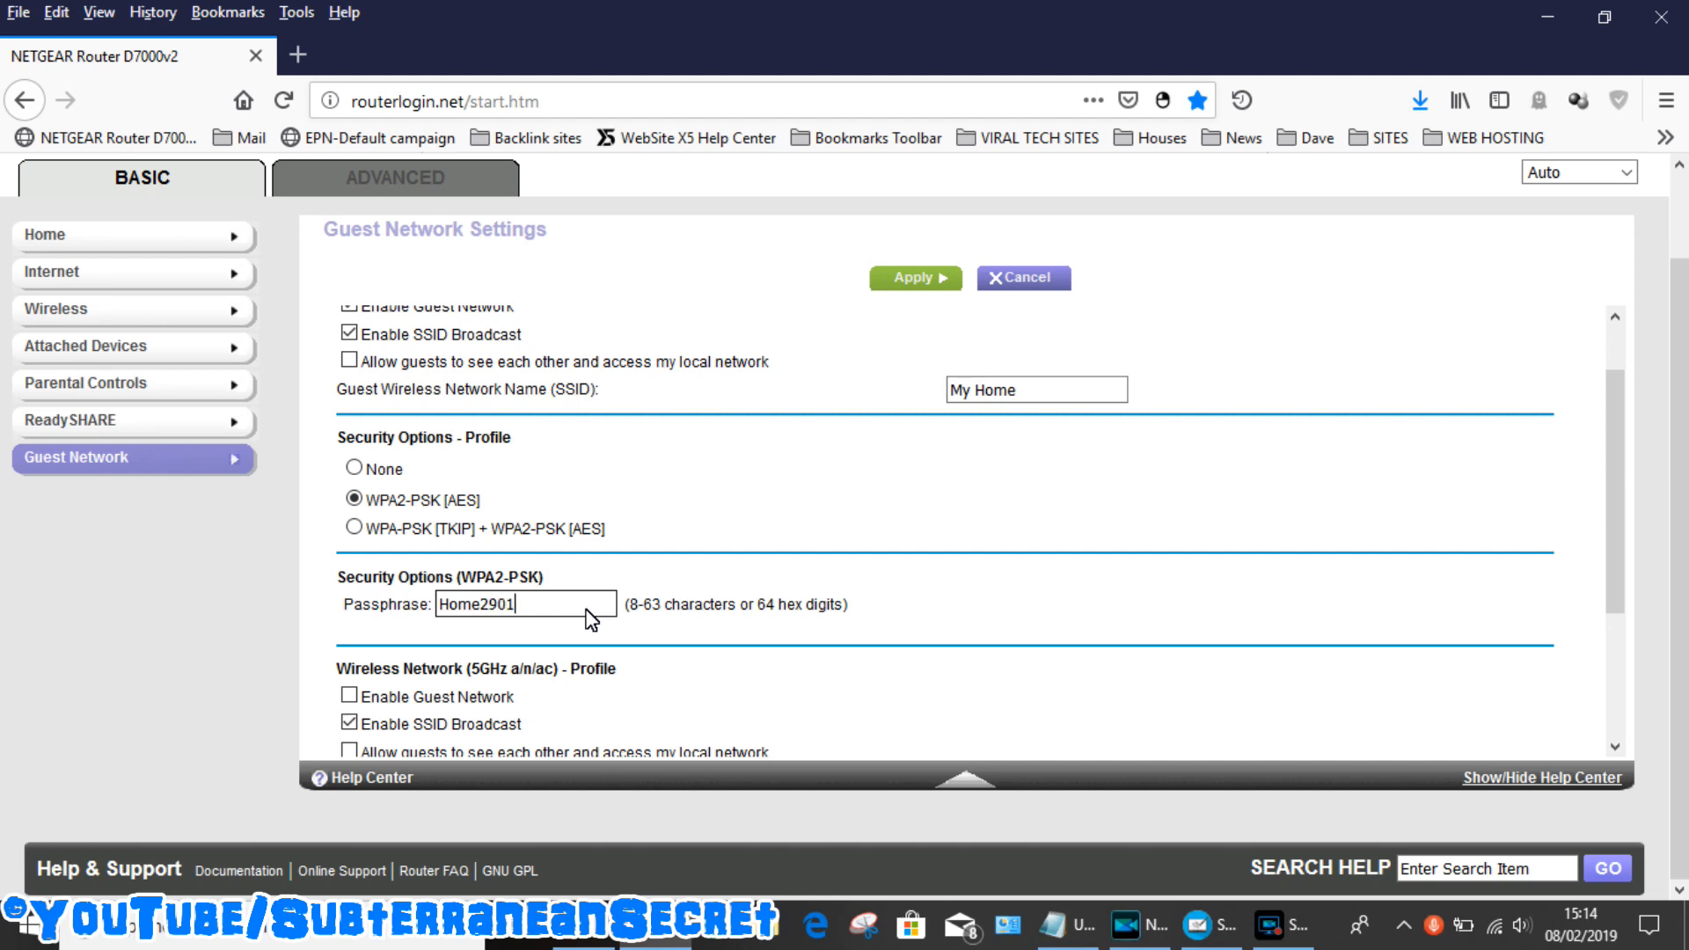
mouse_move(1635, 506)
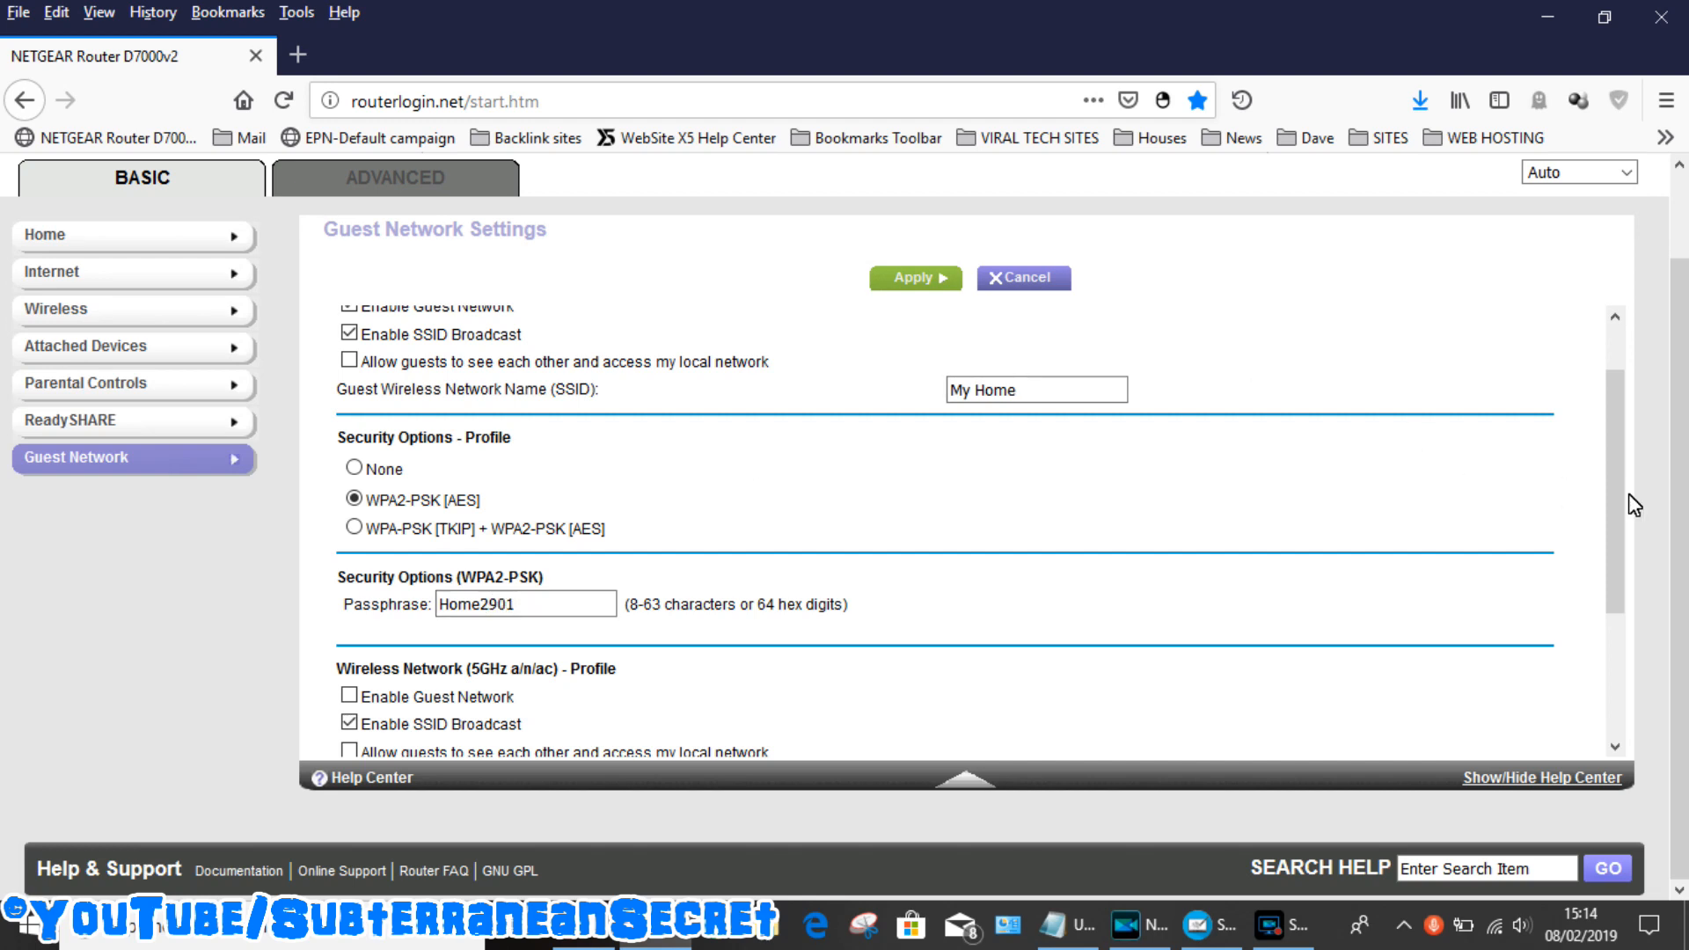
scroll("down", 3)
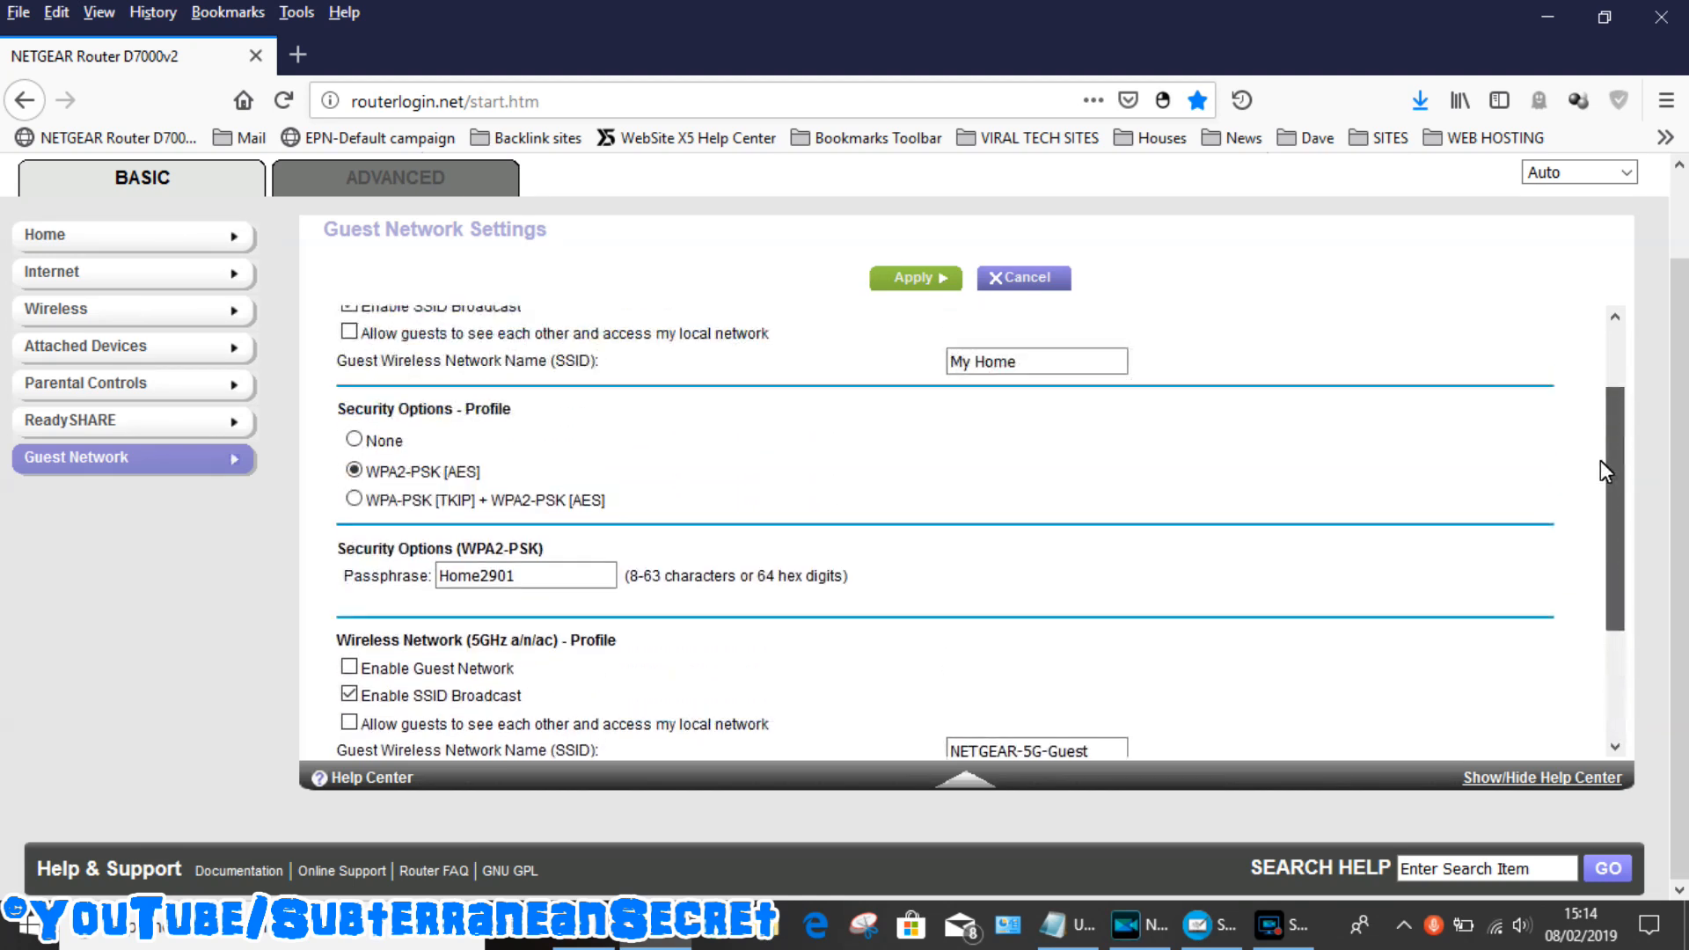
- Apply the guest network changes and confirm the Authentication Required prompt with OK
left_click(915, 278)
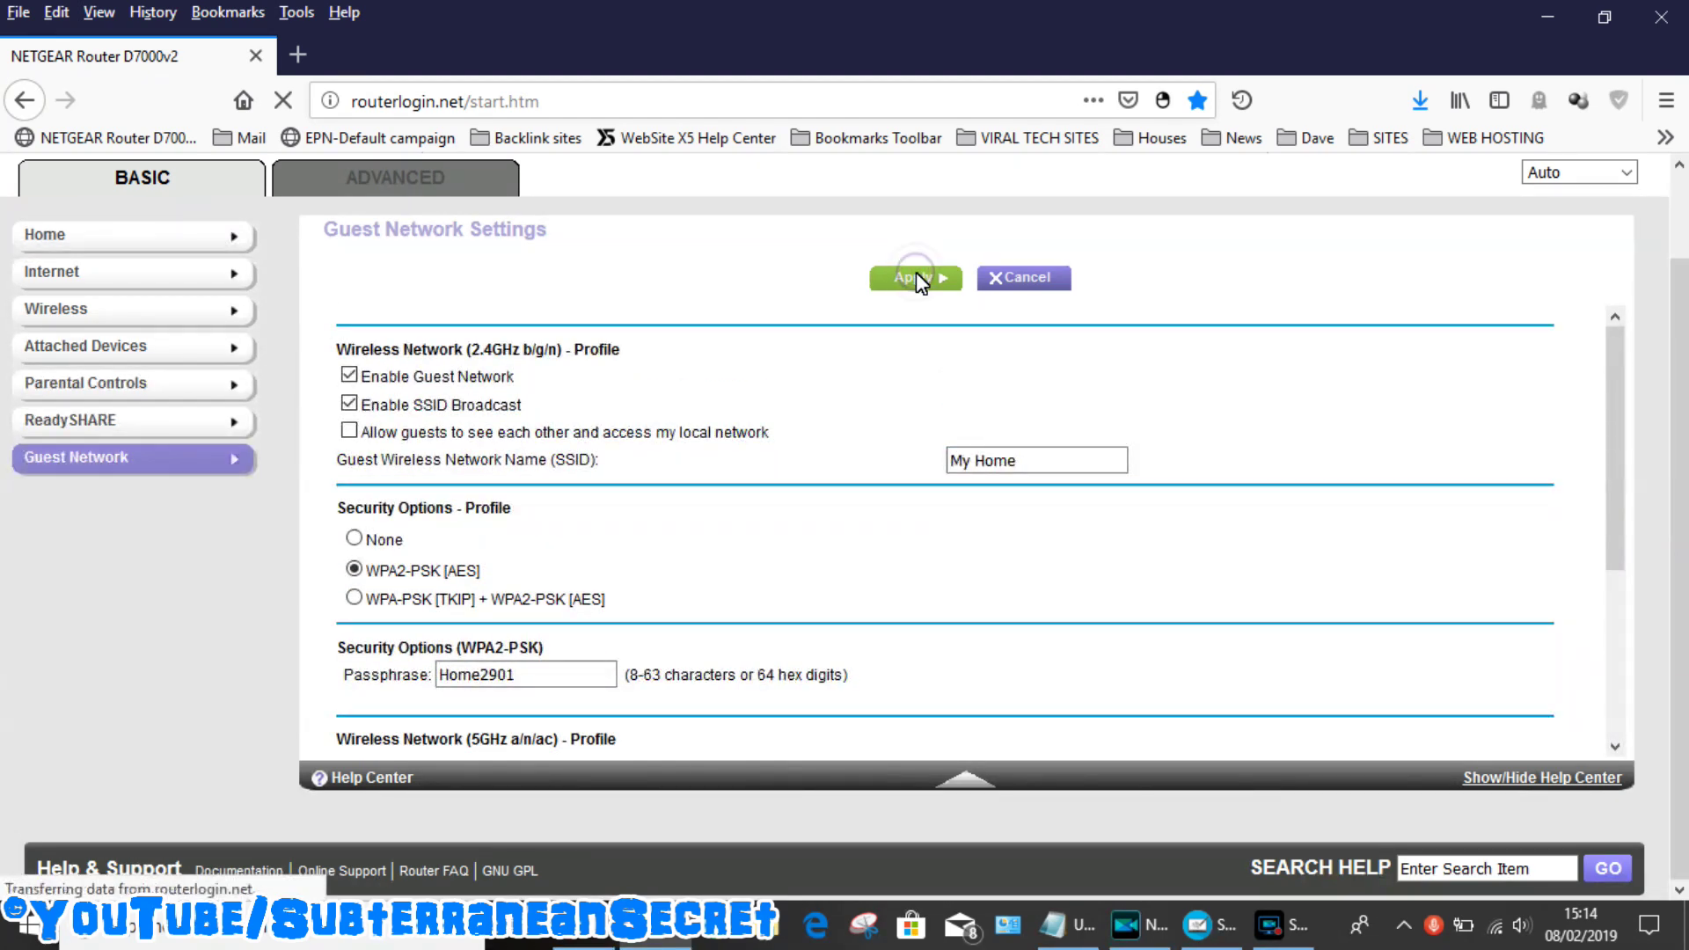
left_click(915, 278)
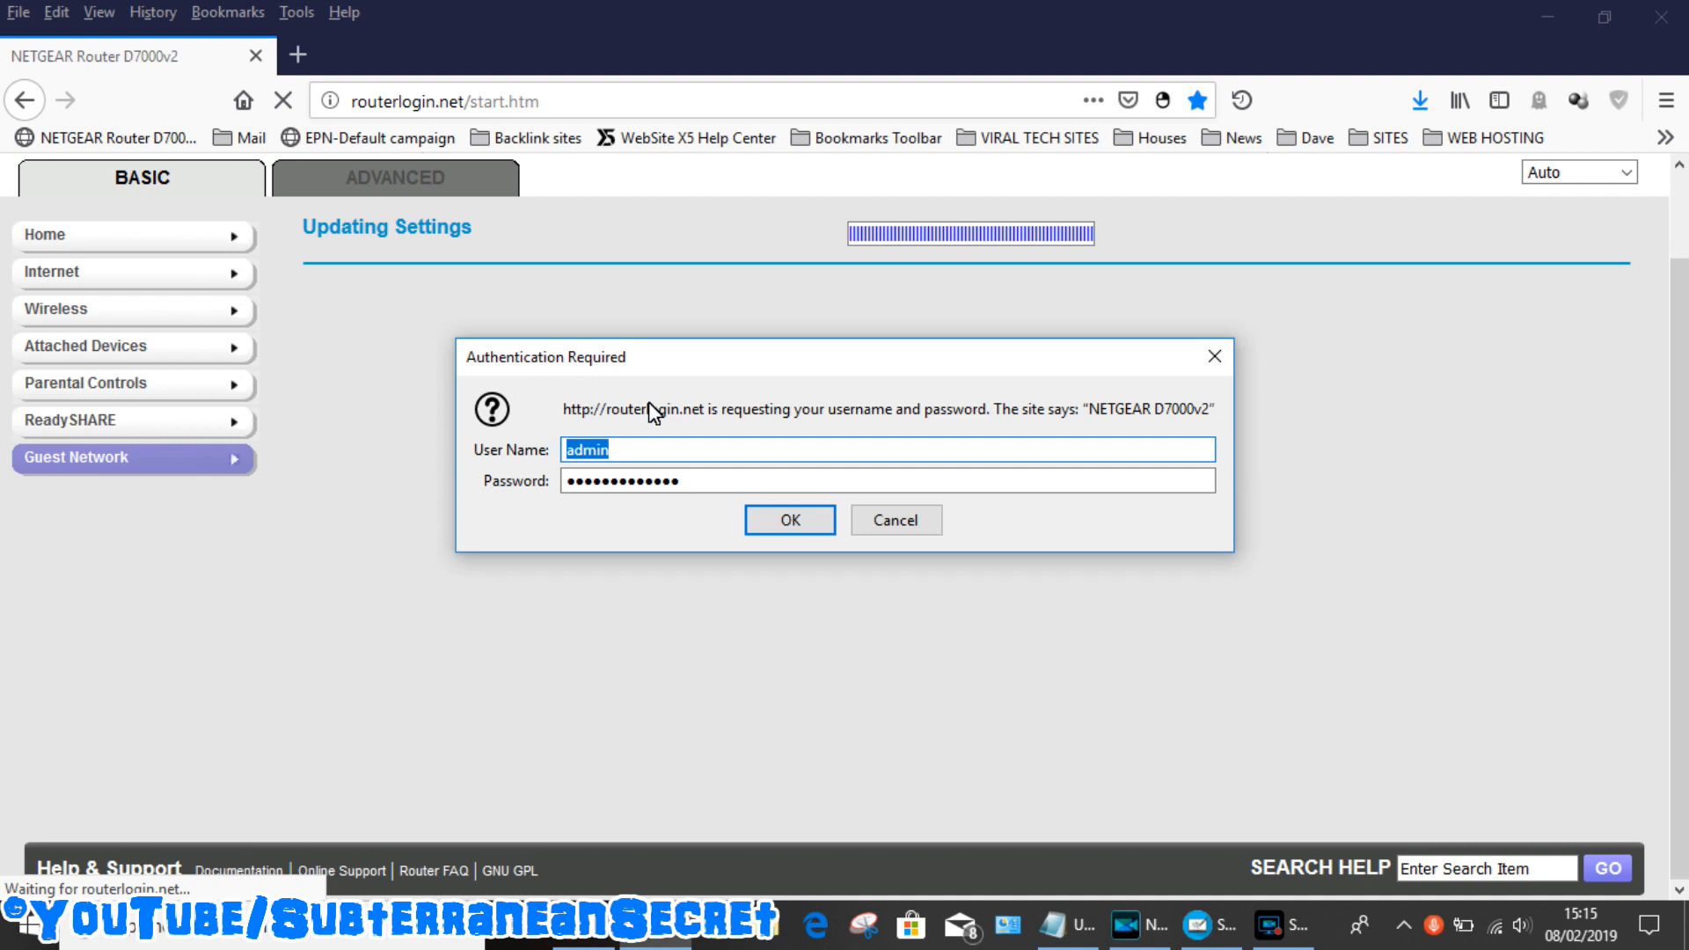
left_click(789, 520)
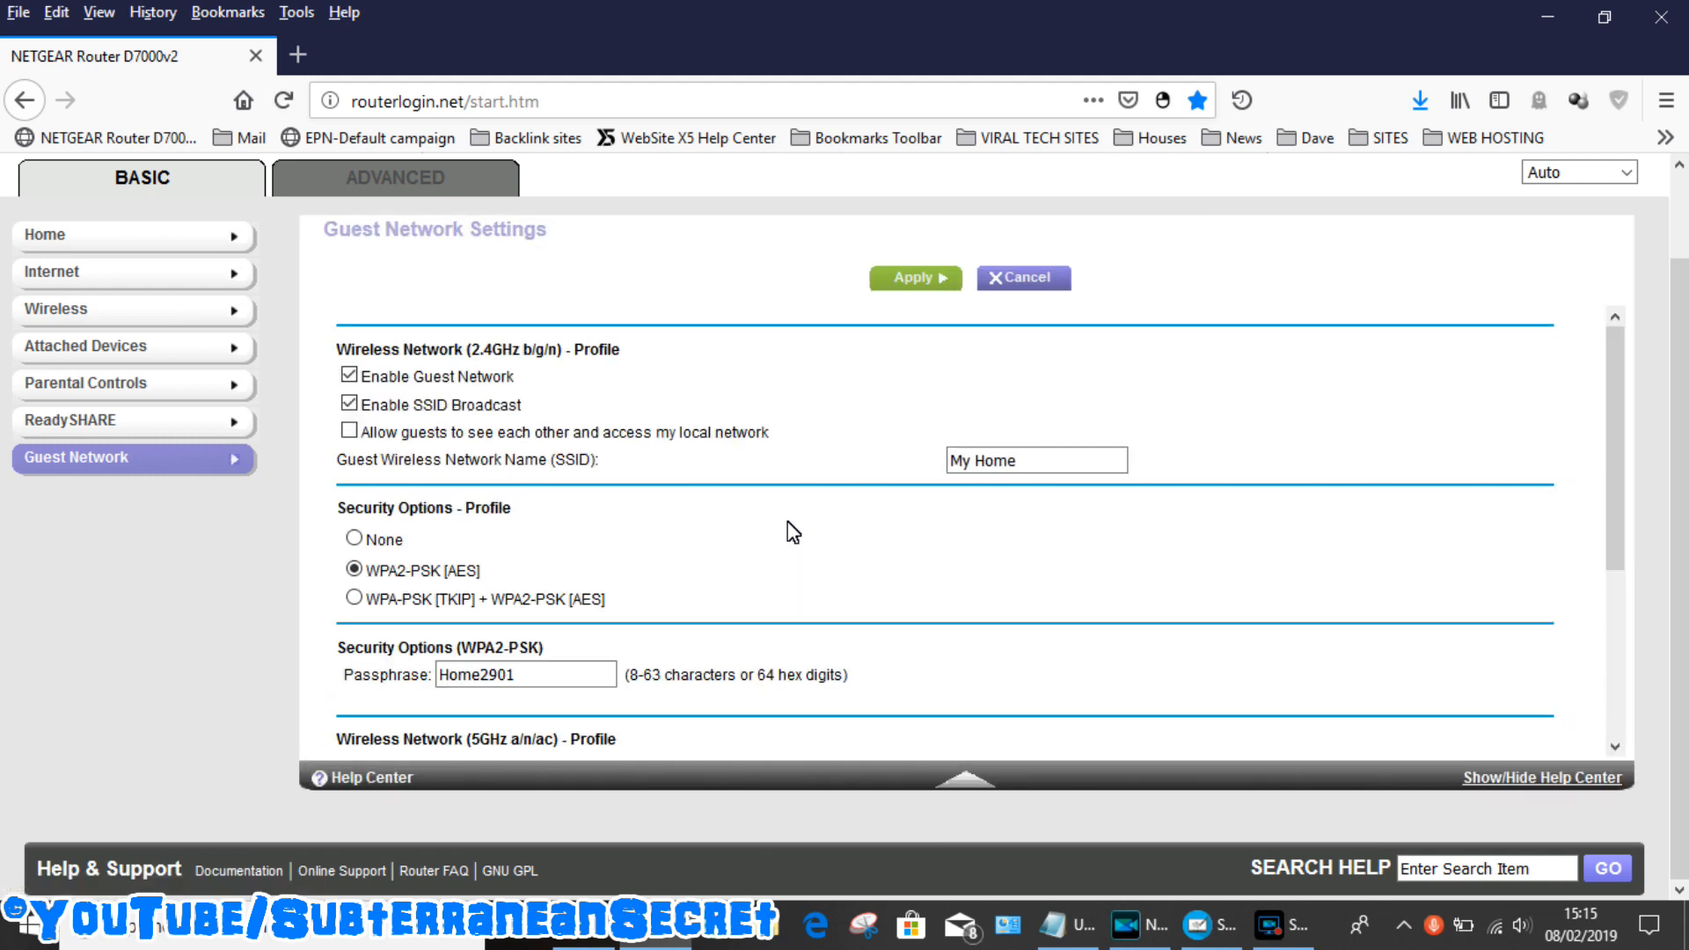
mouse_move(802, 508)
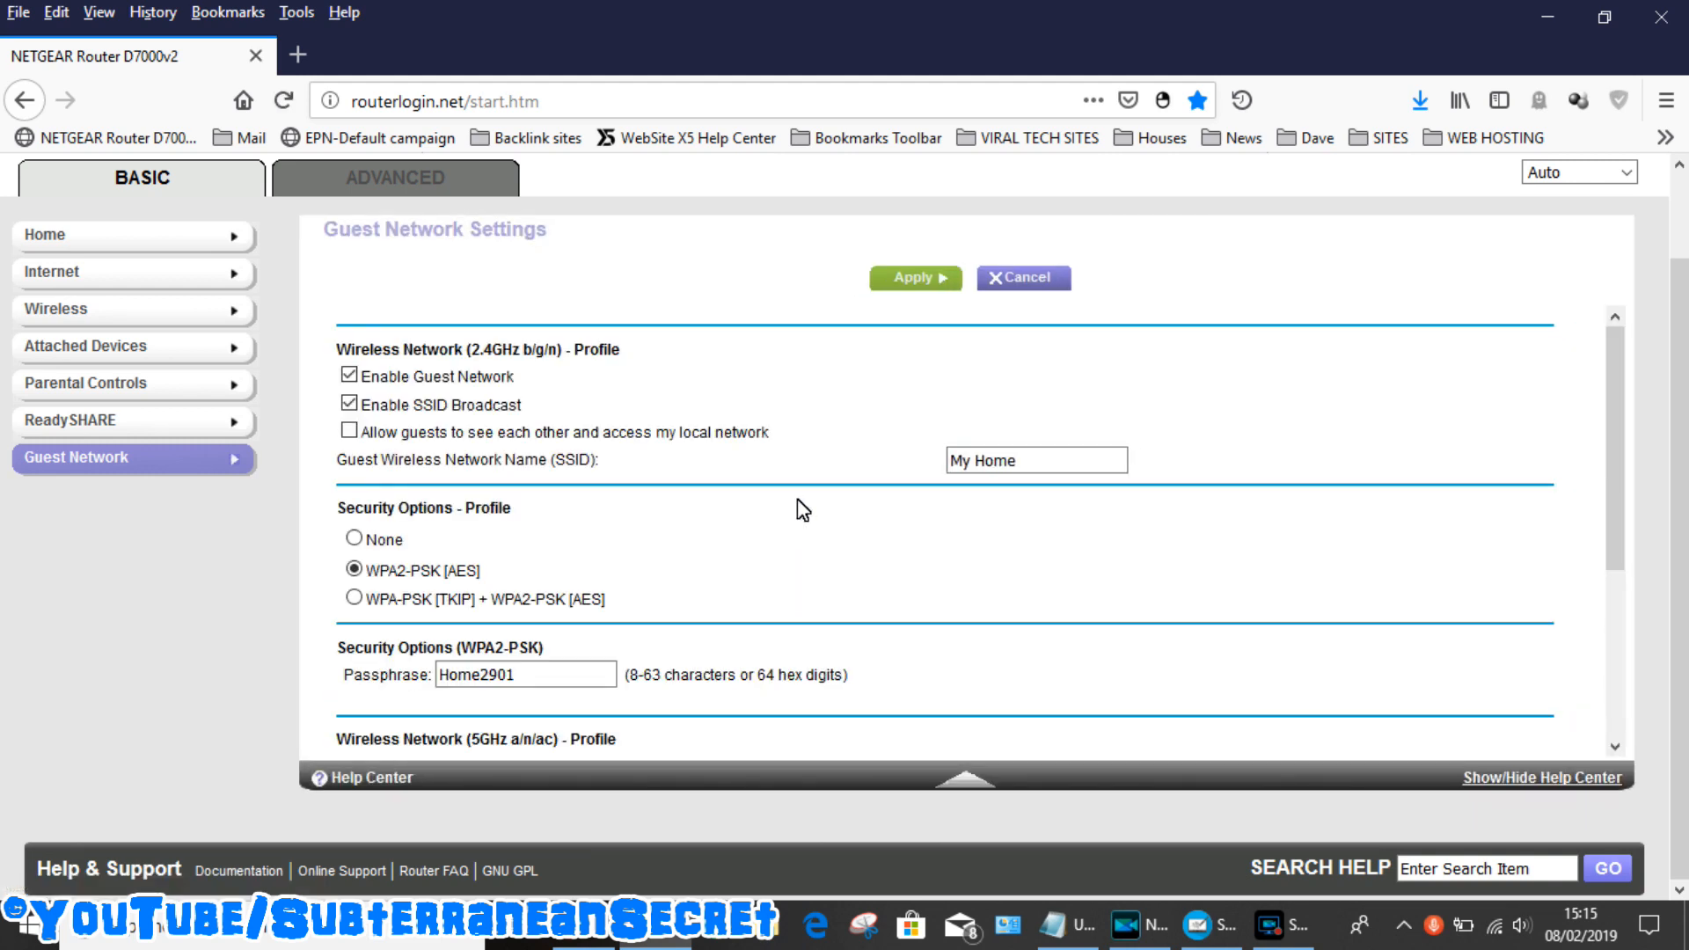
mouse_move(1178, 512)
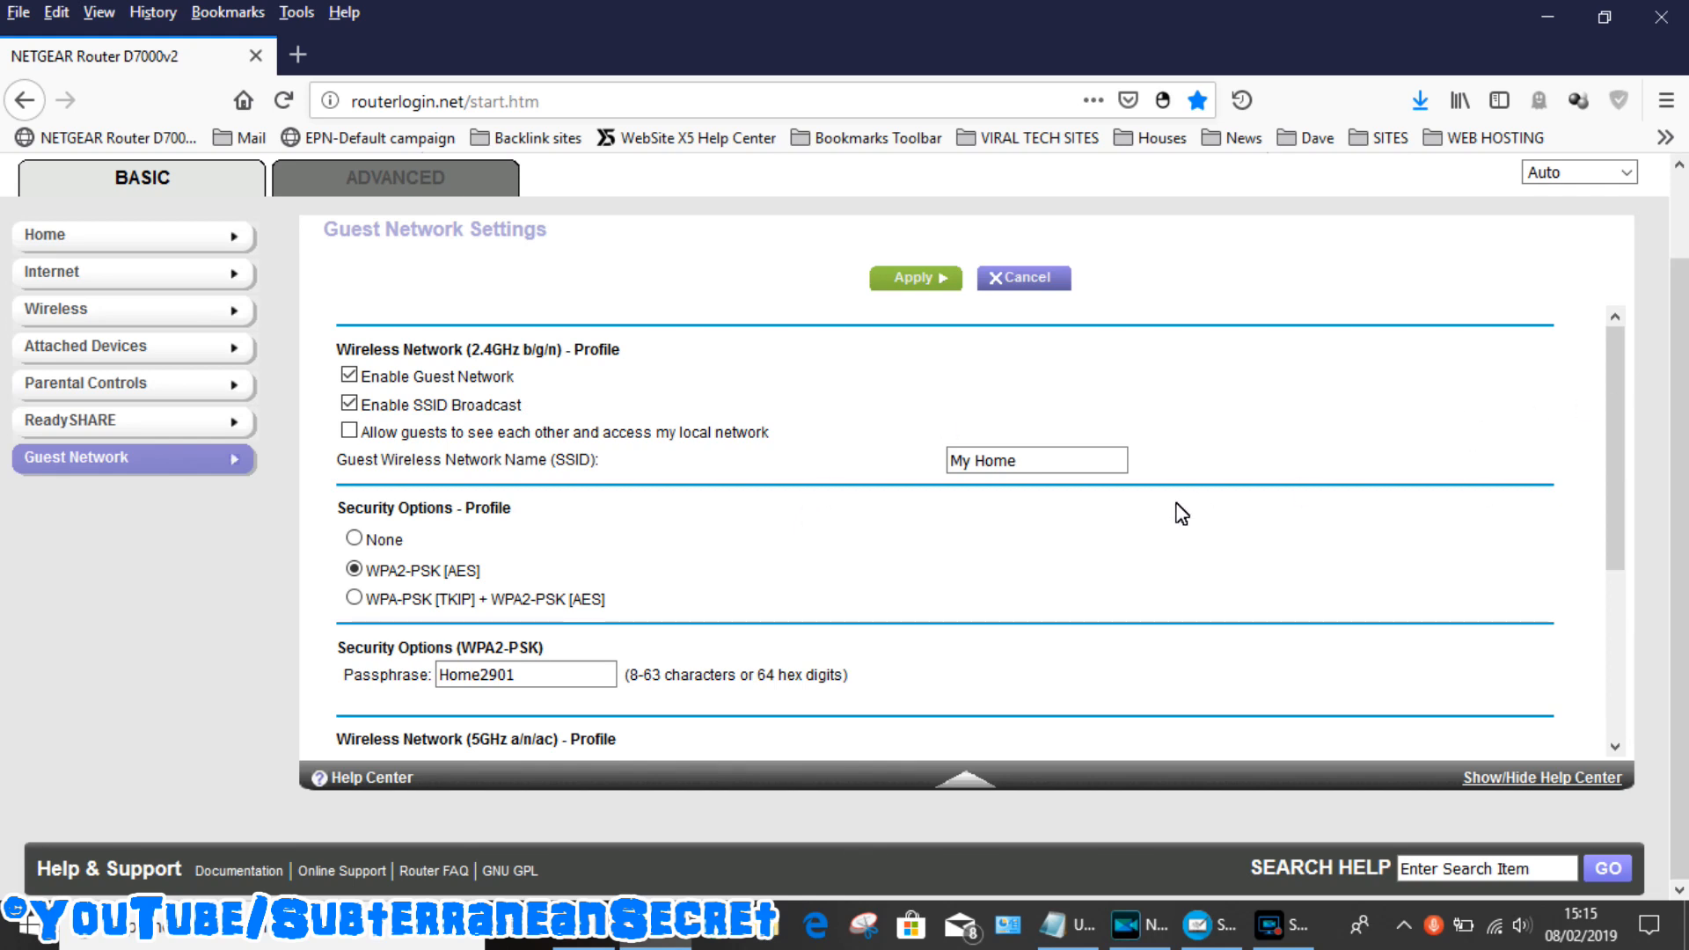
mouse_move(1234, 461)
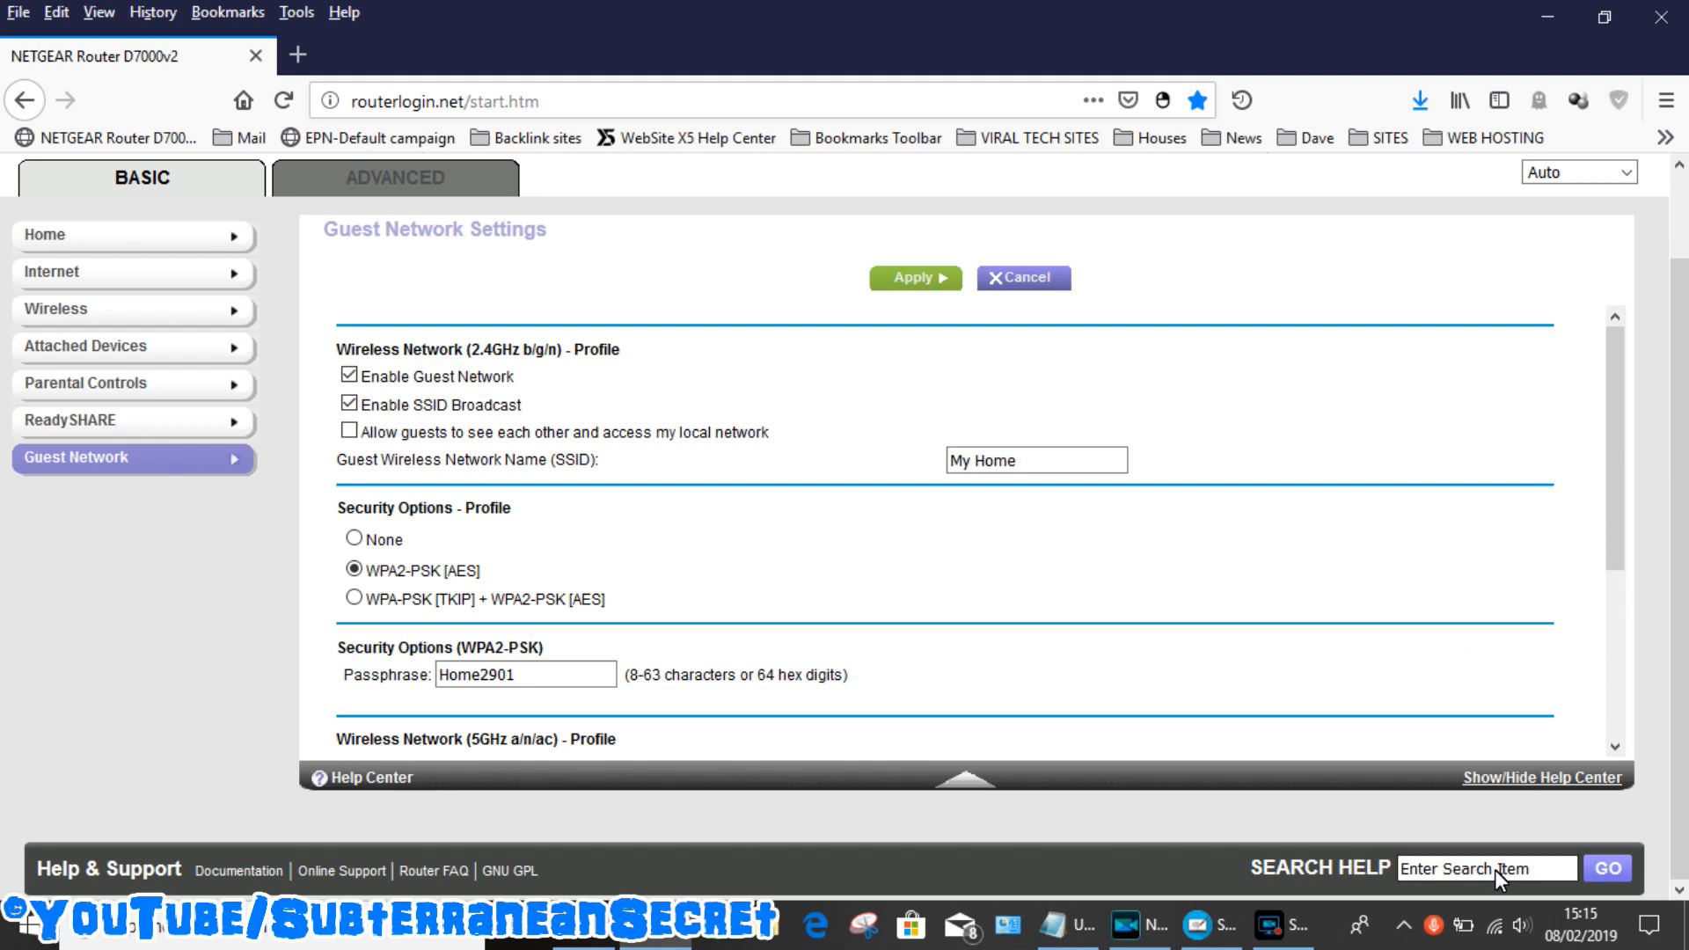
mouse_move(1487, 922)
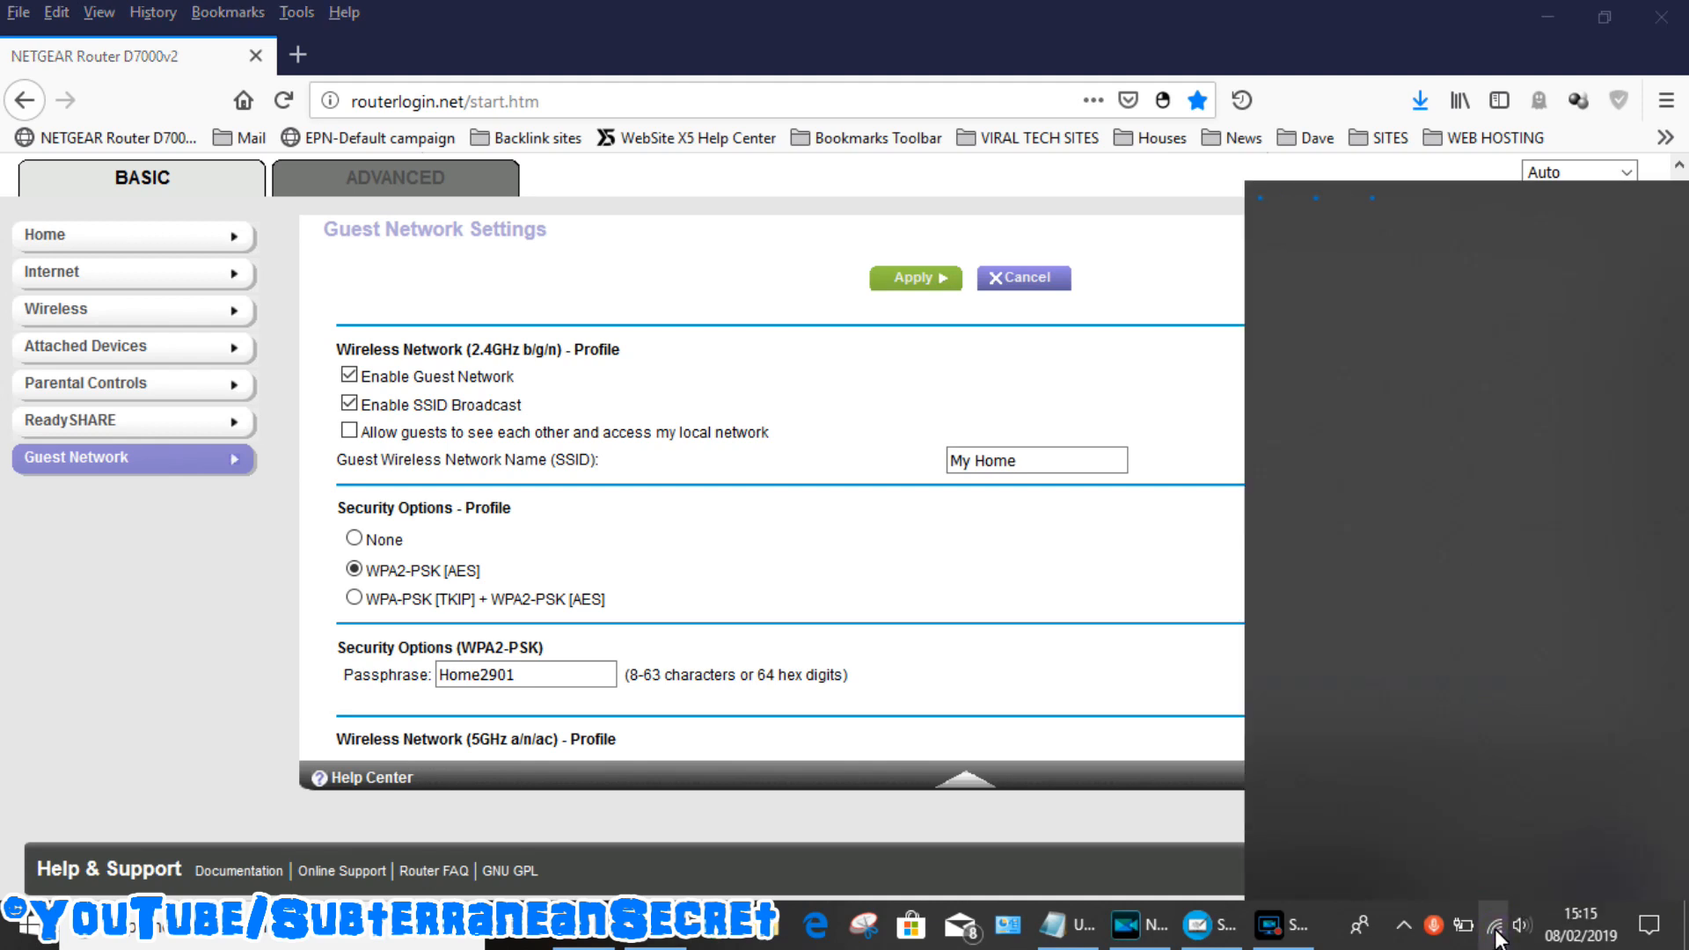
- Connect to My Home from the Windows Wi-Fi flyout, reaching the security key prompt
left_click(1499, 922)
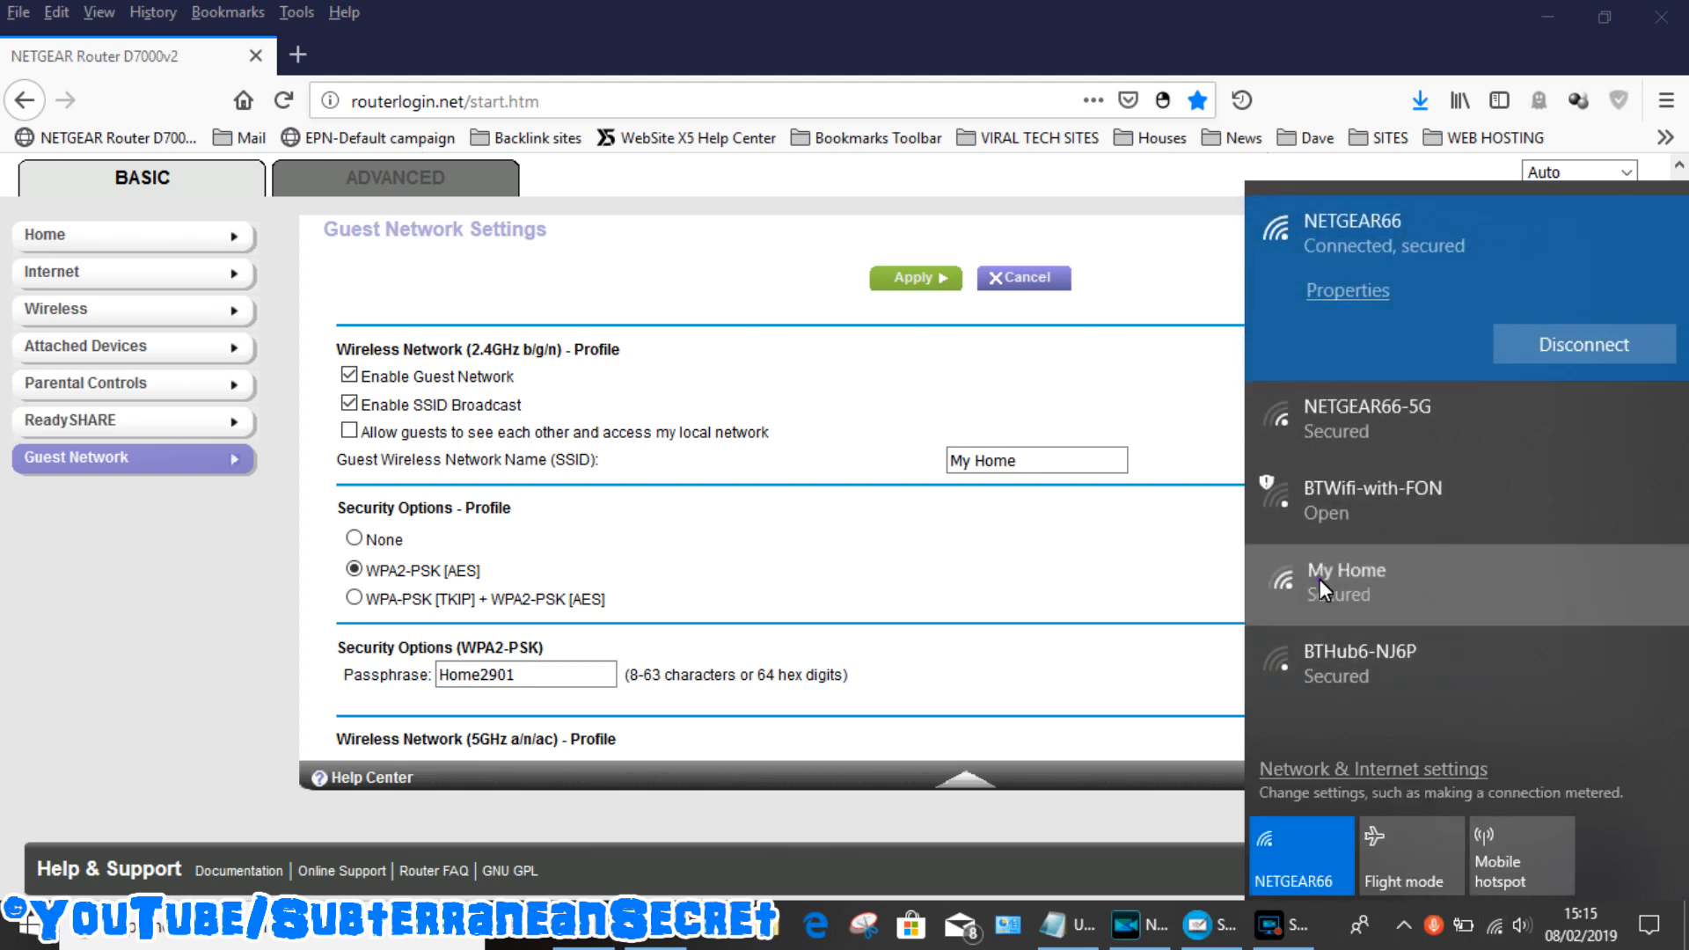
left_click(1346, 577)
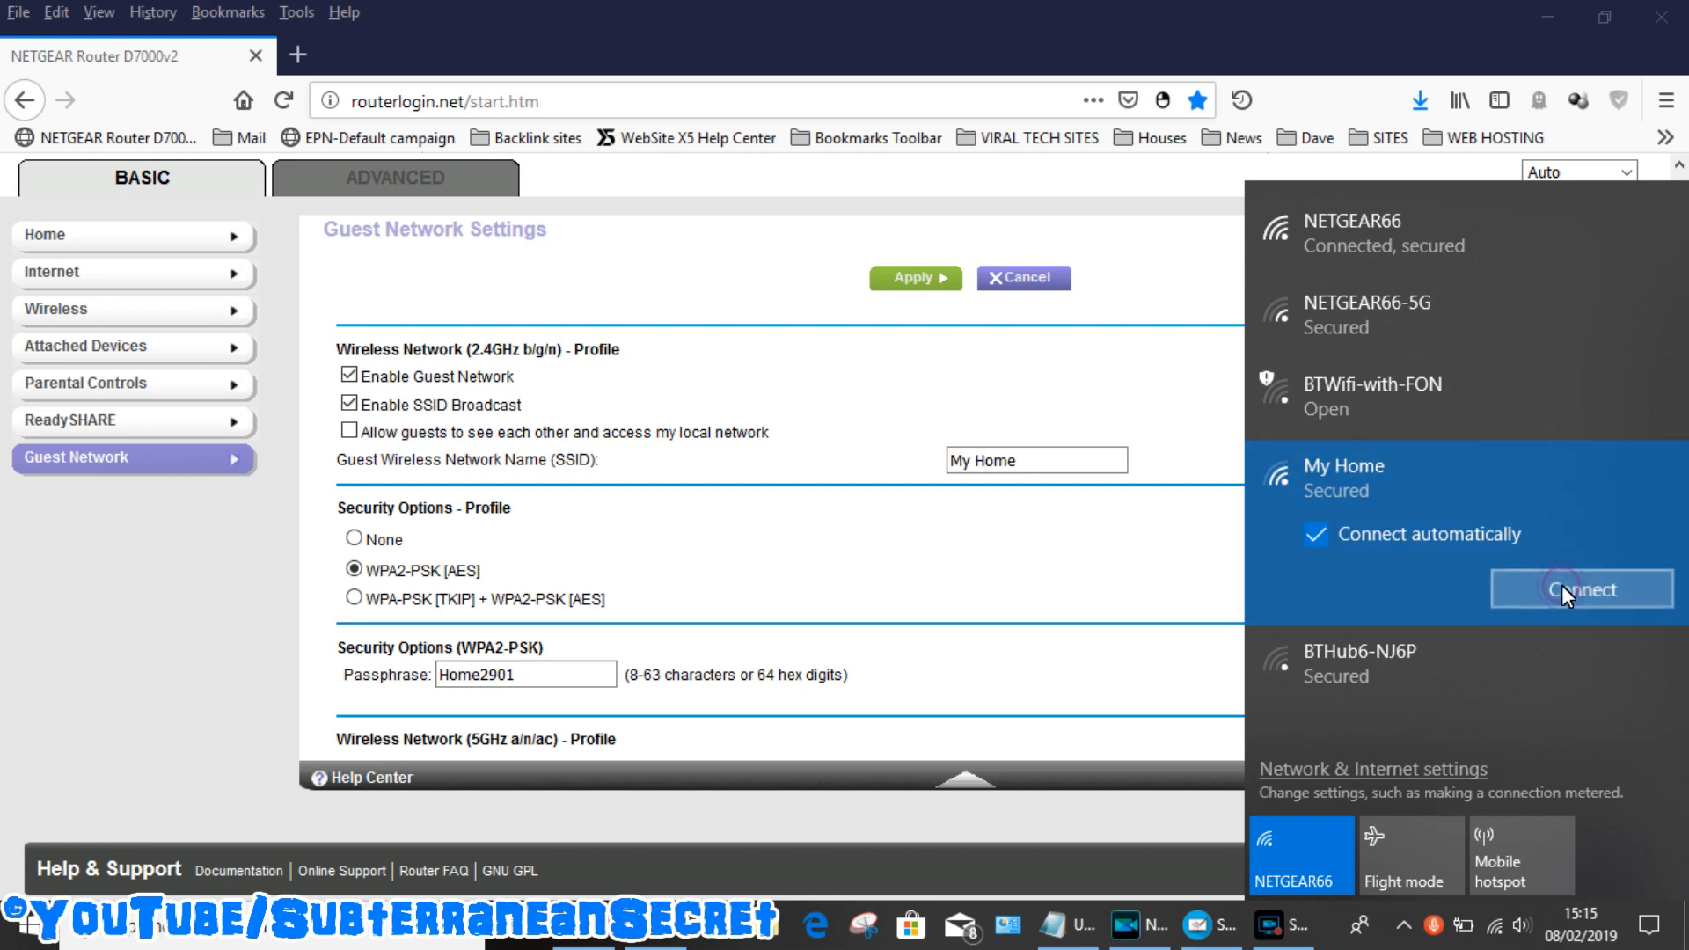
left_click(1581, 589)
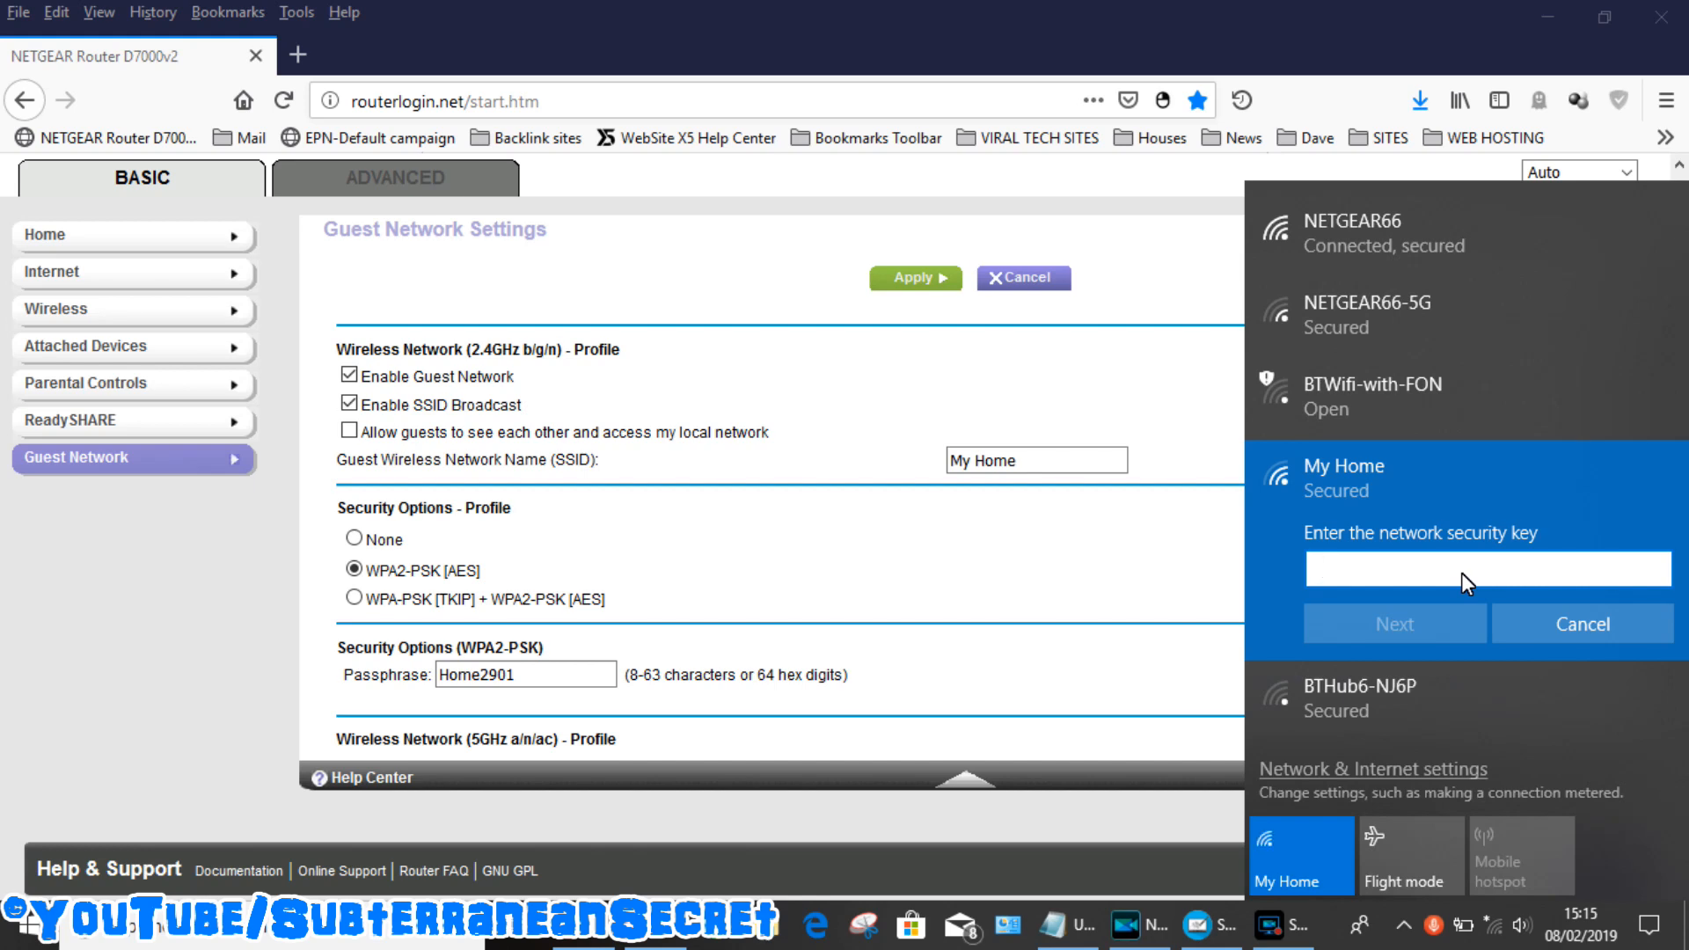
left_click(1459, 592)
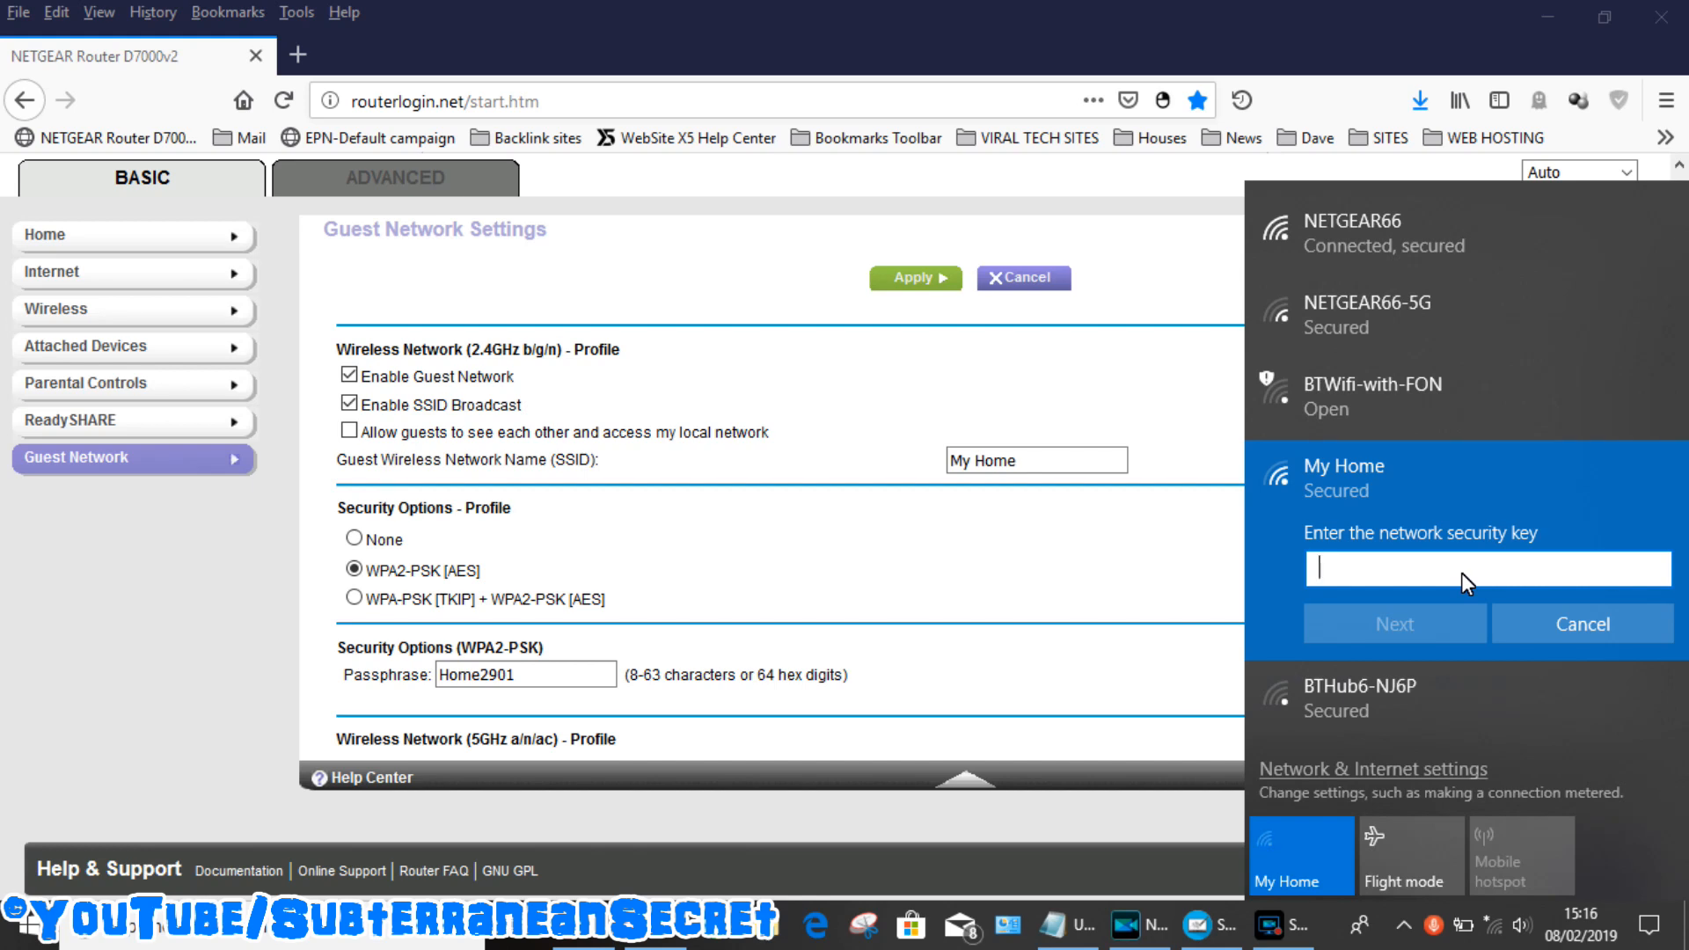